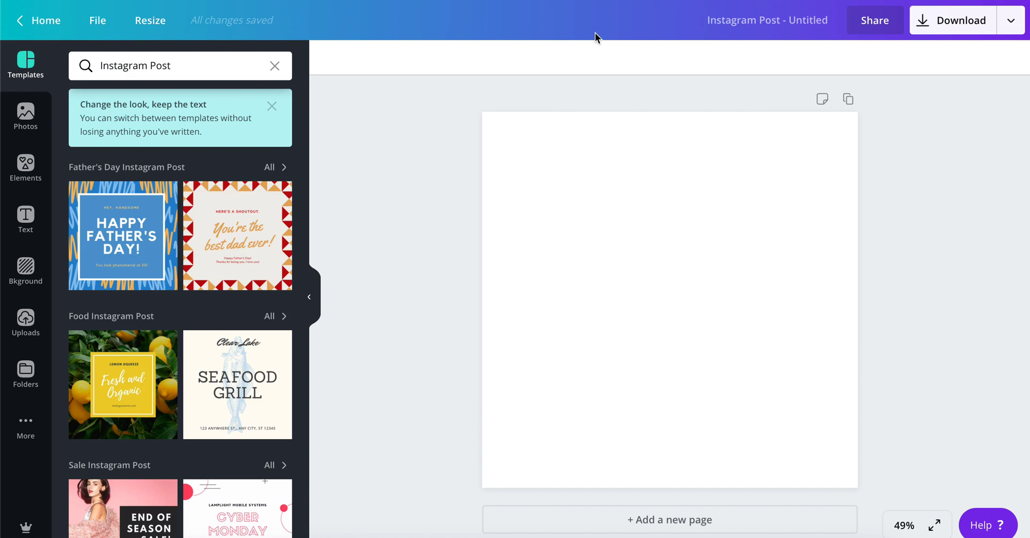
mouse_move(58, 277)
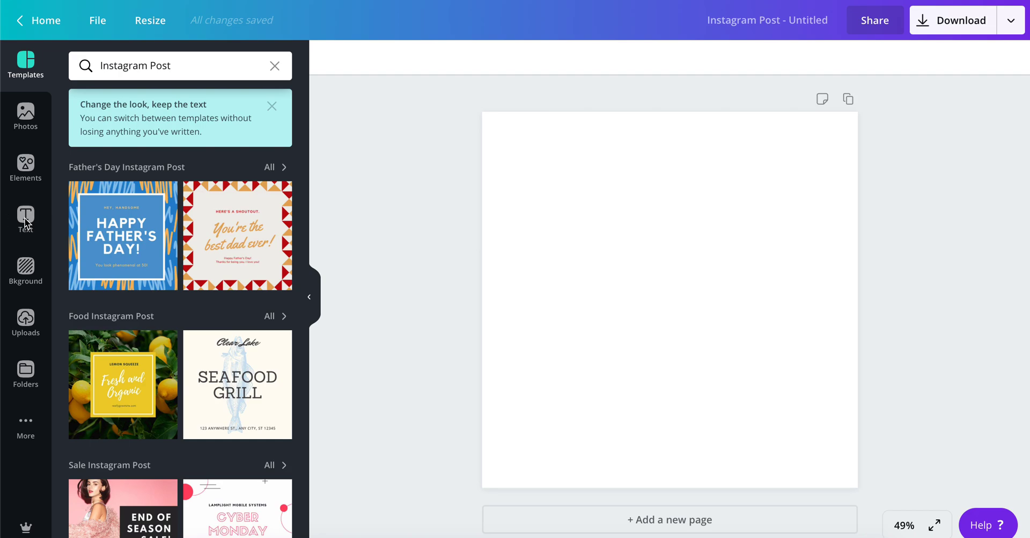
Step: Show the heading, subheading and body text options for the blank Instagram post
left_click(25, 219)
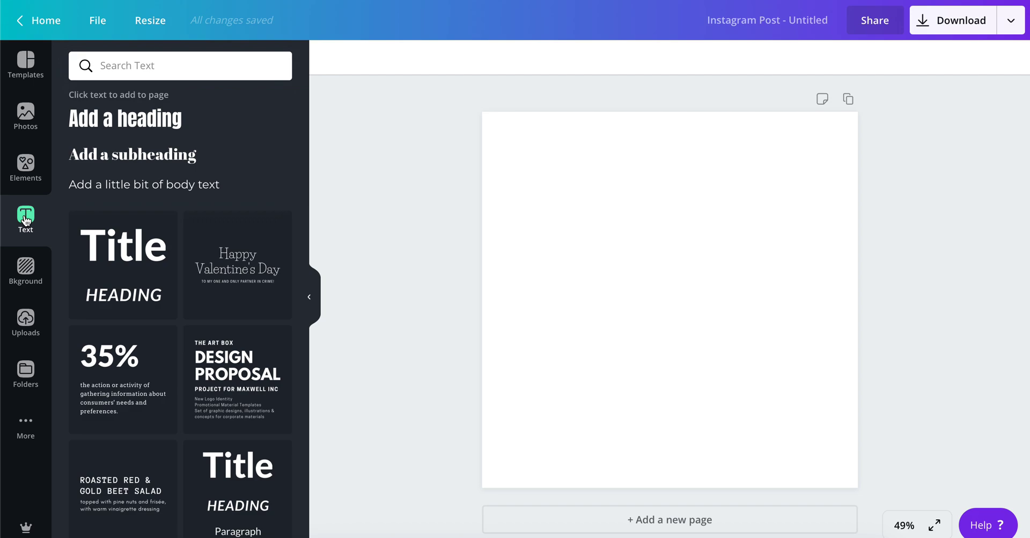
mouse_move(129, 123)
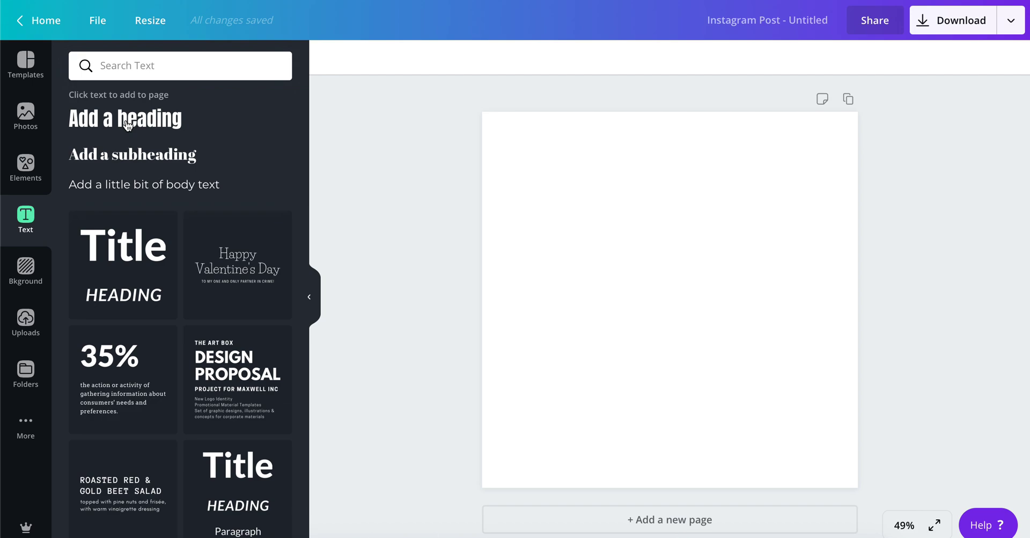
Step: Add an 'Asia' heading, switch it to uppercase and enlarge the text box
left_click(125, 118)
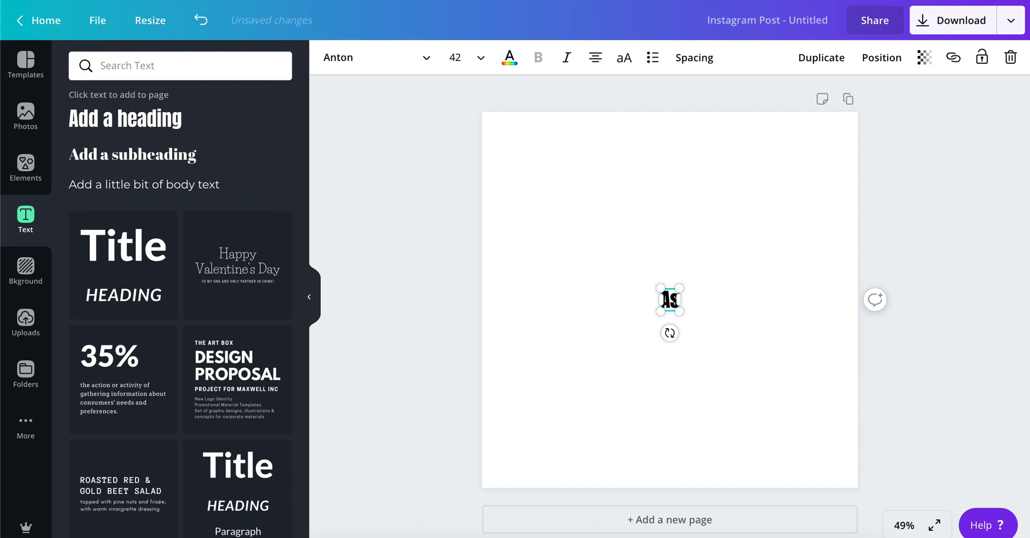
type("Asia")
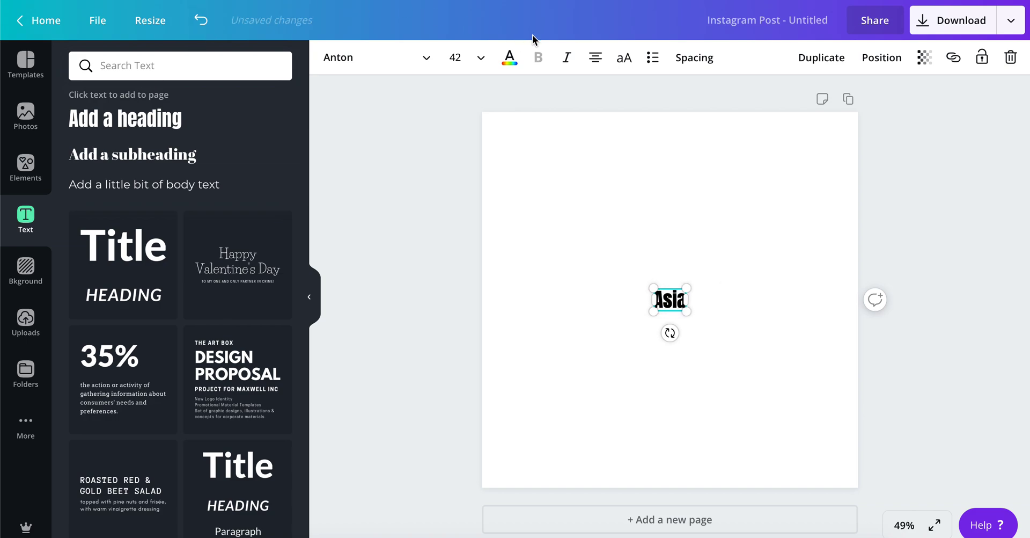
left_click(624, 58)
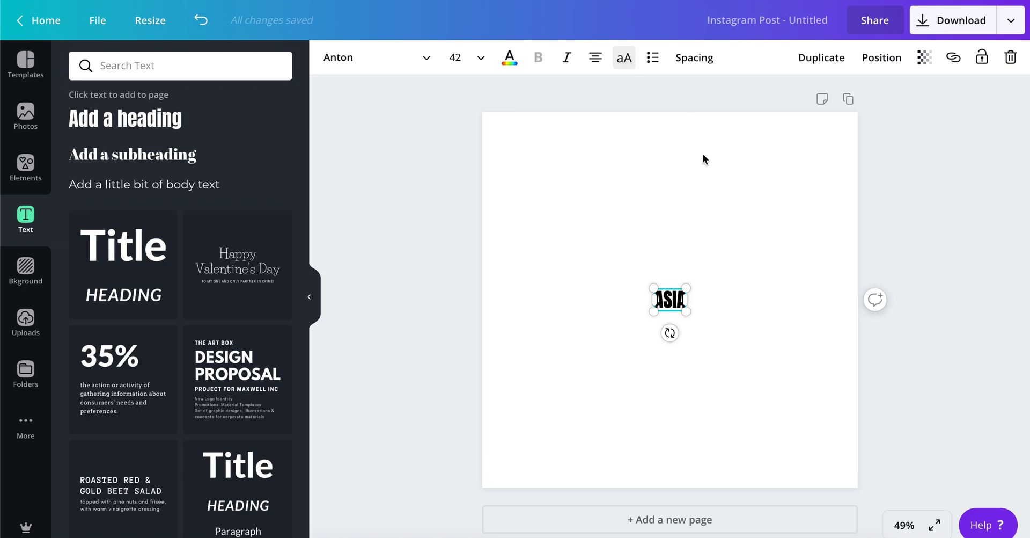
left_click_drag(684, 313, 842, 326)
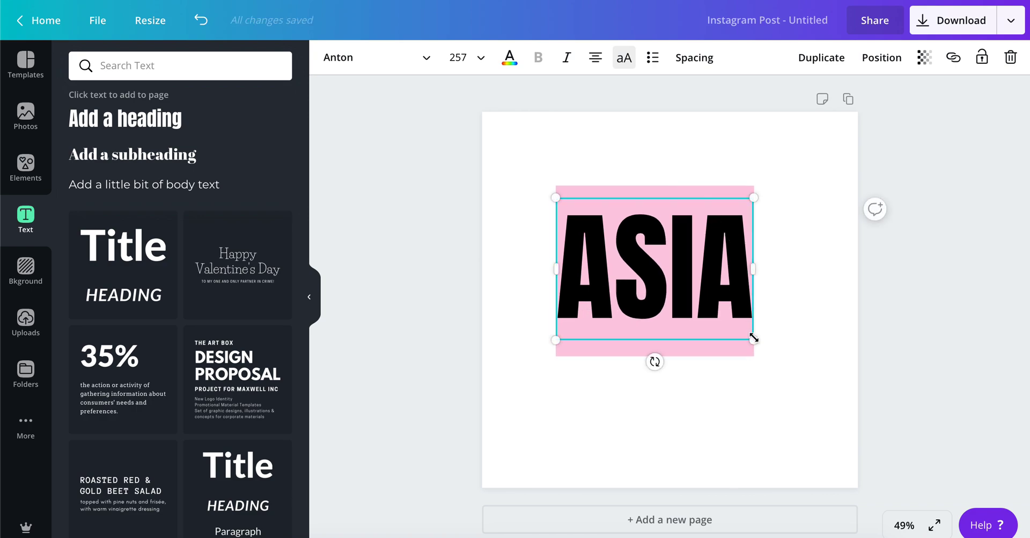
left_click_drag(754, 337, 795, 371)
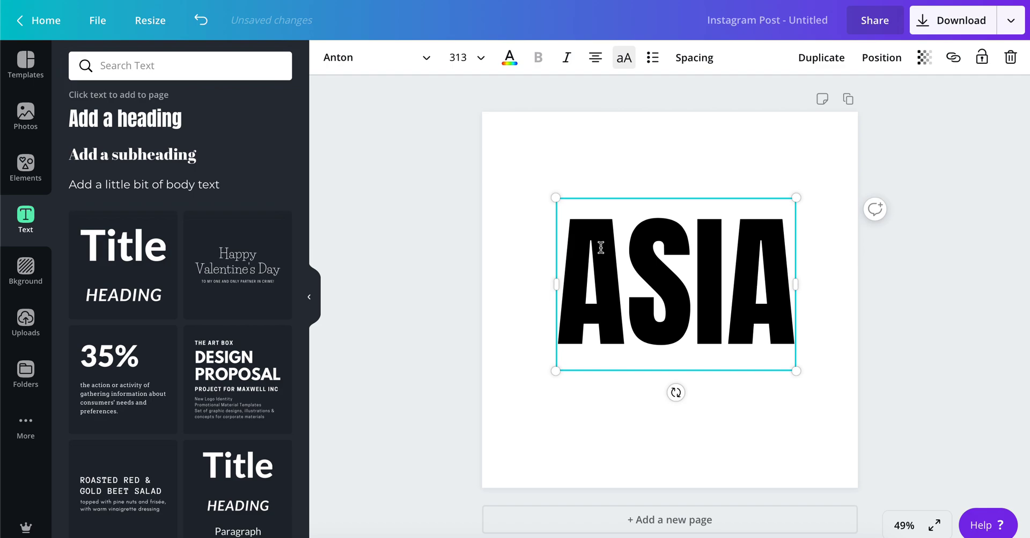
Step: Colour the ASIA heading pink and centre it on the post
left_click(509, 58)
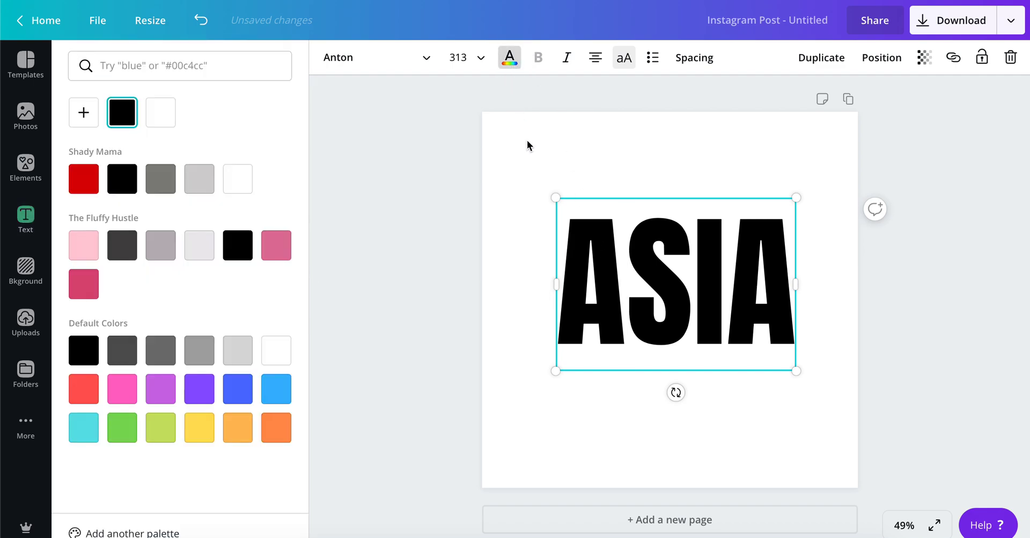
left_click(26, 218)
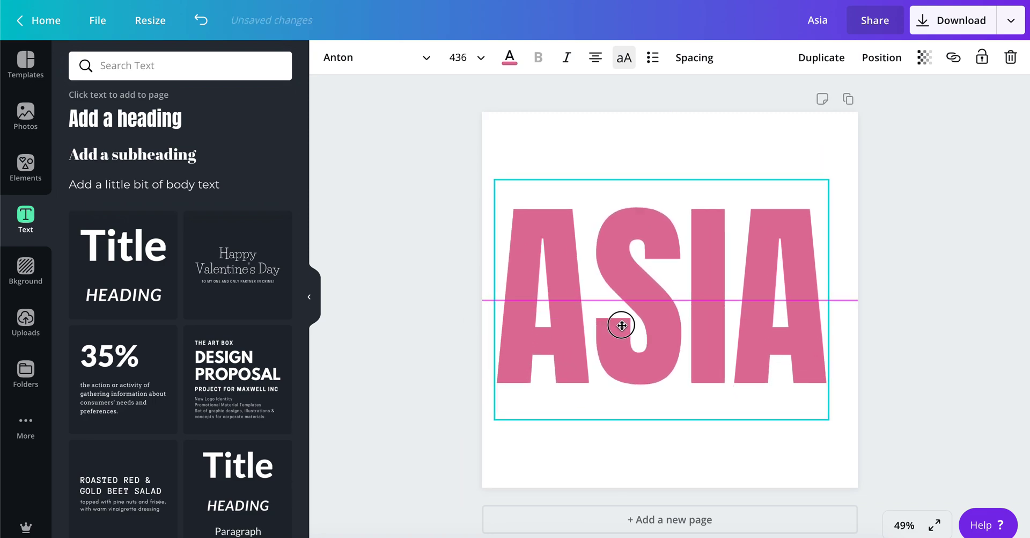
left_click_drag(620, 325, 624, 296)
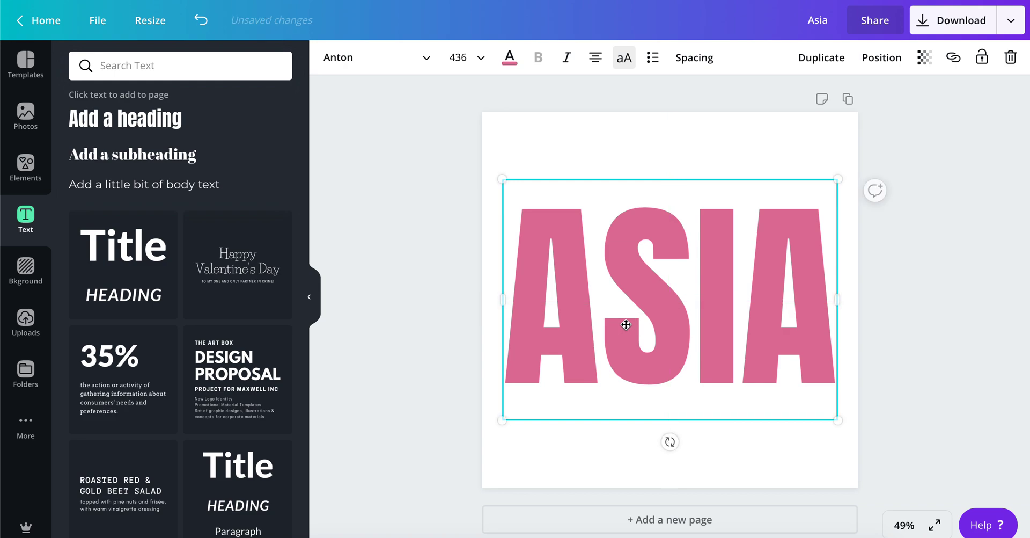
left_click(900, 99)
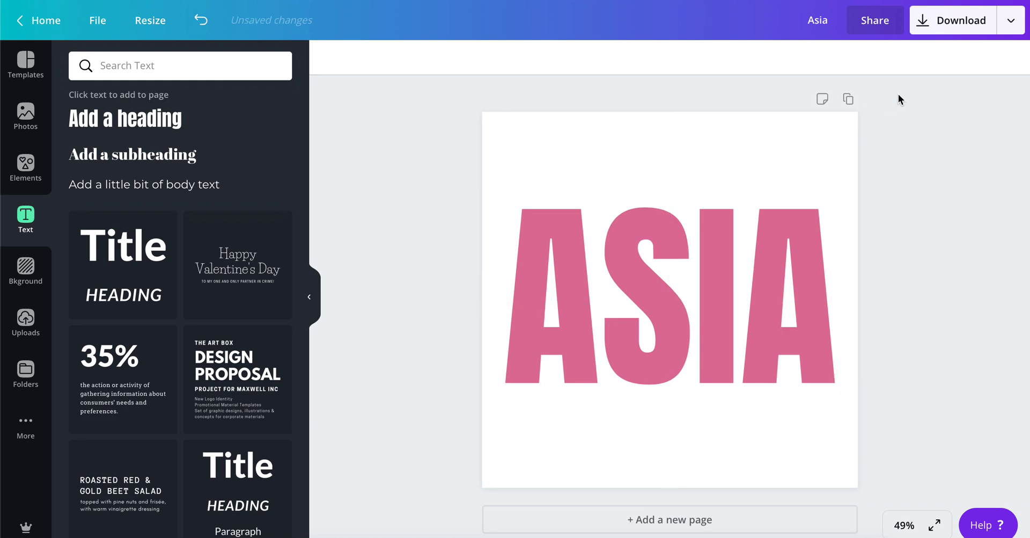
mouse_move(850, 164)
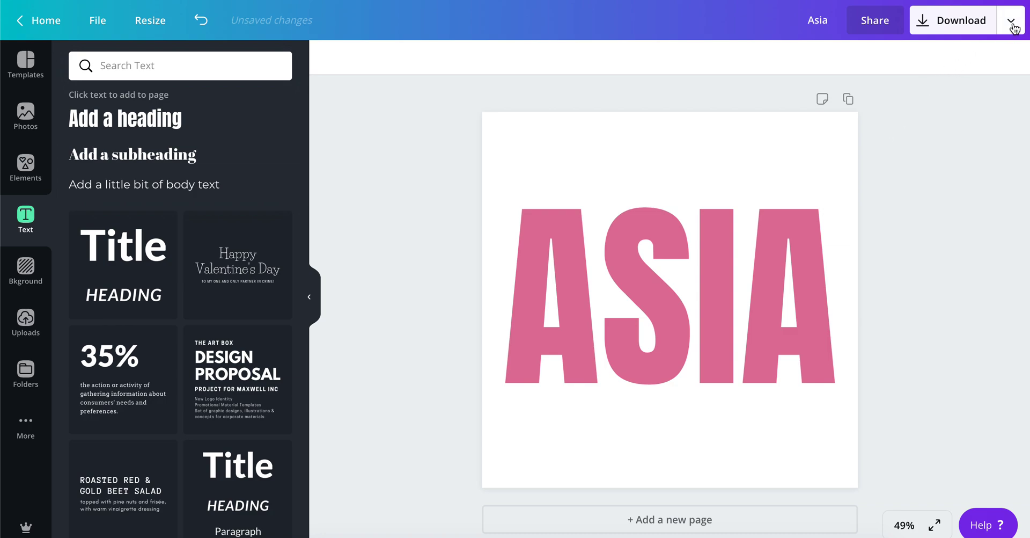
Step: Download the Asia post as a PNG with a transparent background
left_click(1013, 20)
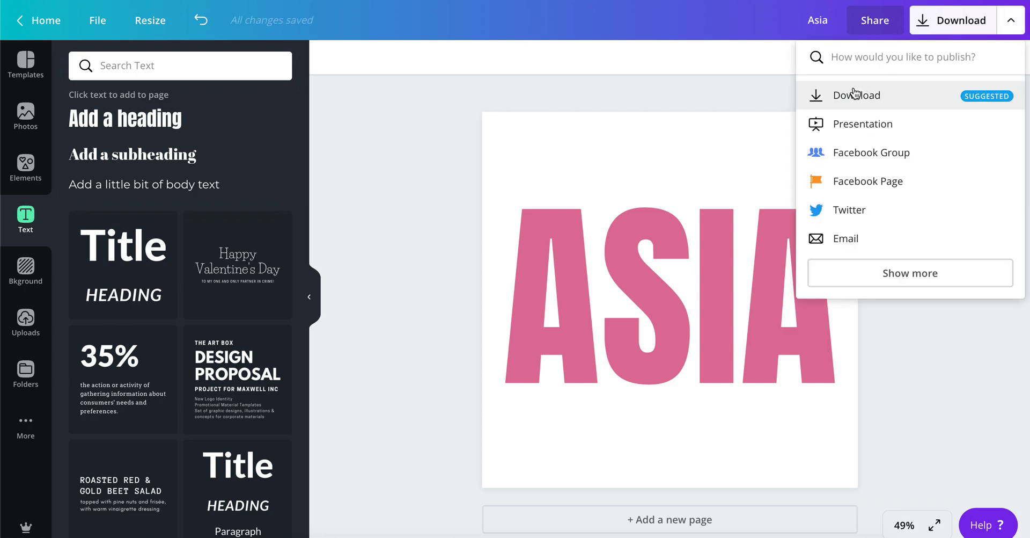
mouse_move(399, 256)
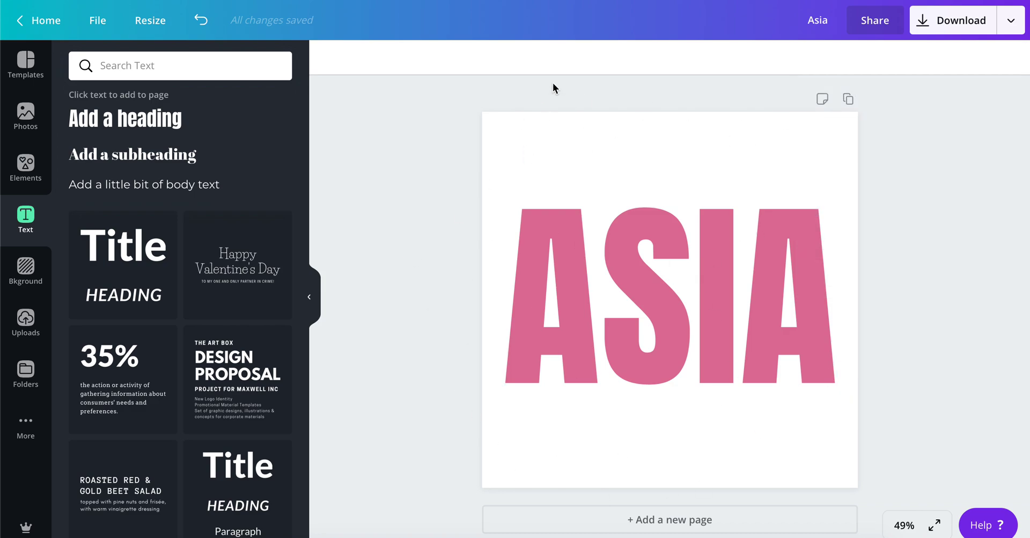
left_click(1010, 20)
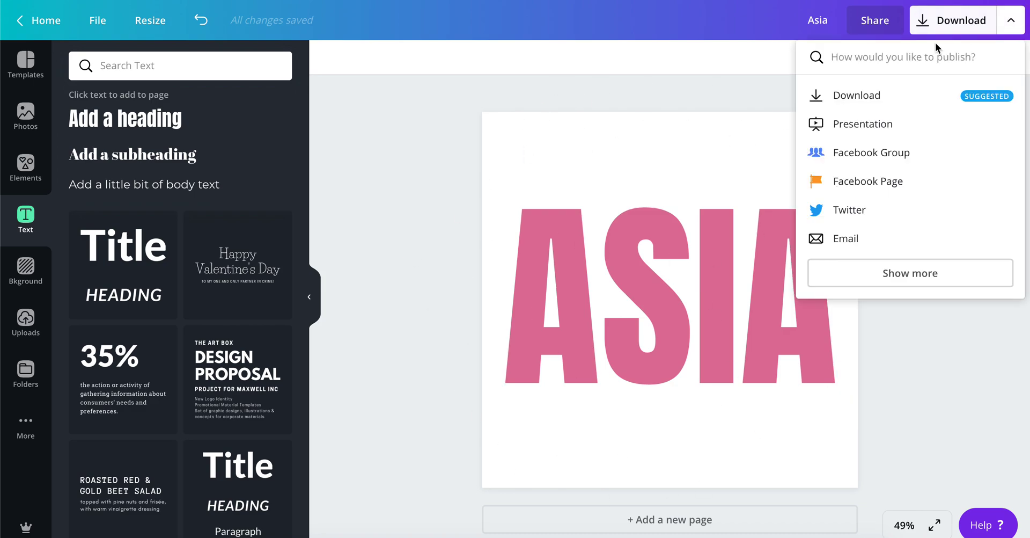
left_click(856, 95)
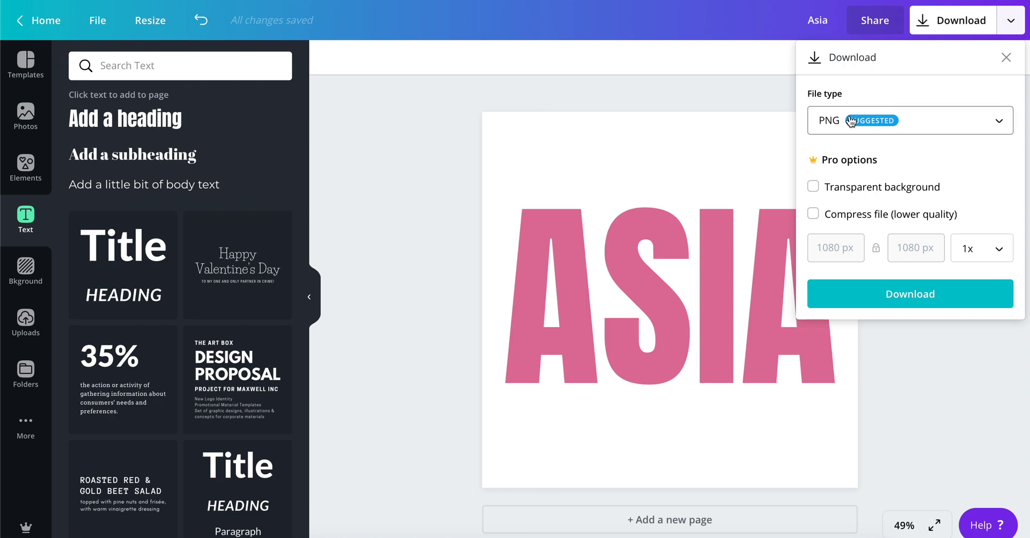
mouse_move(848, 126)
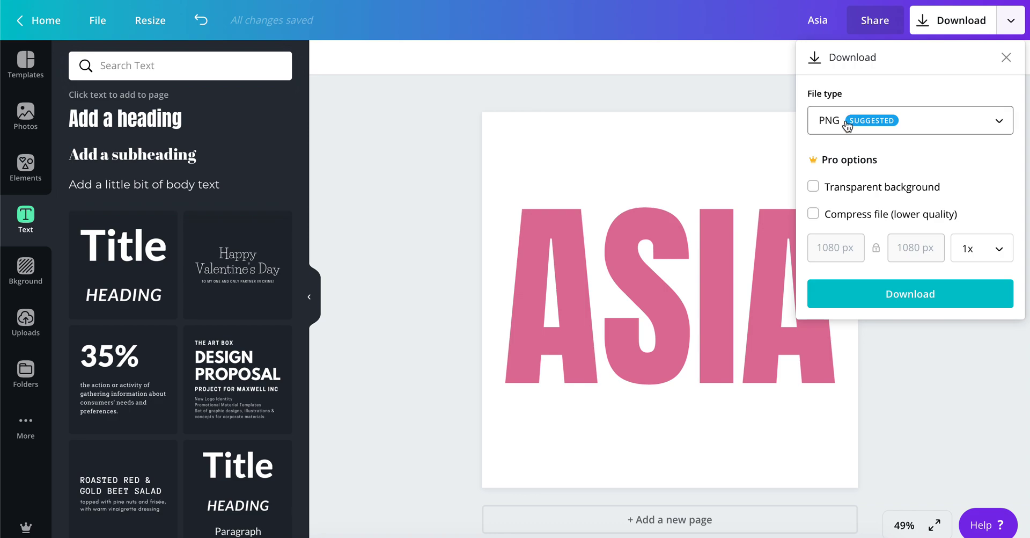
left_click(812, 187)
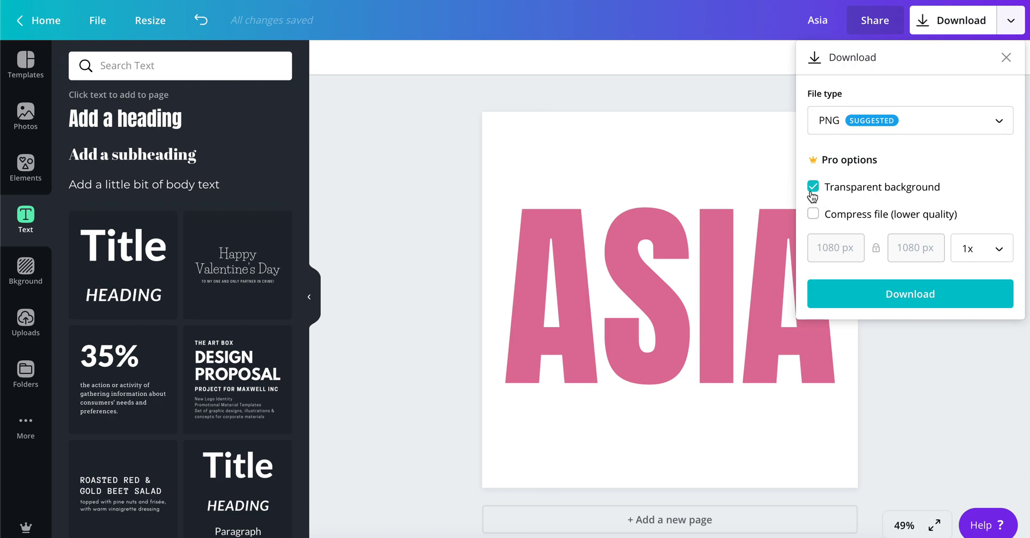
mouse_move(910, 294)
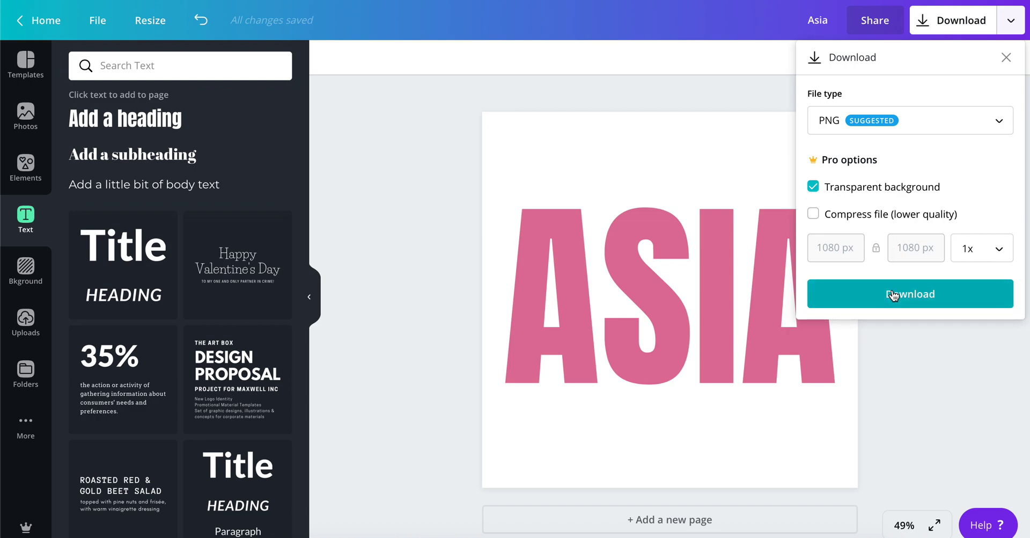
left_click(909, 293)
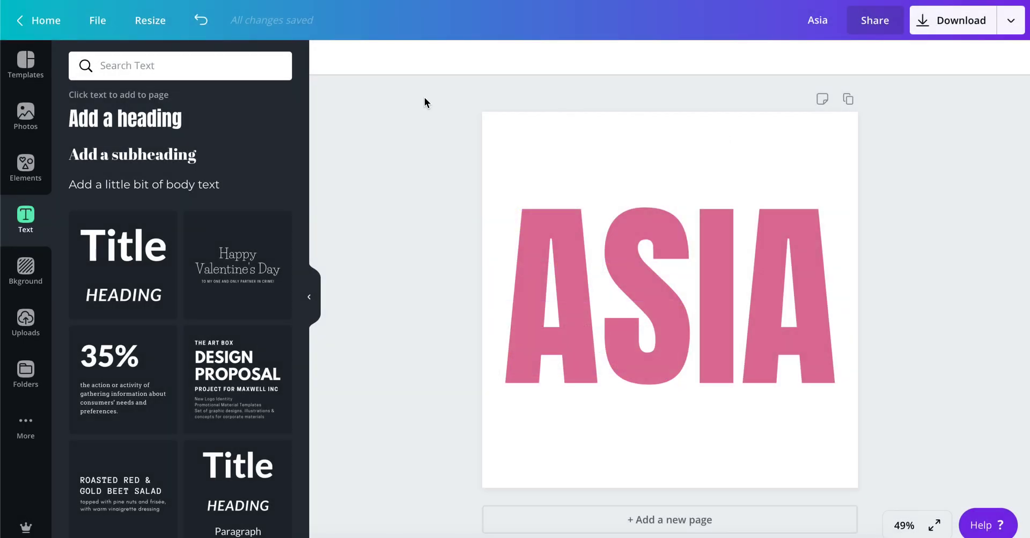
mouse_move(25, 321)
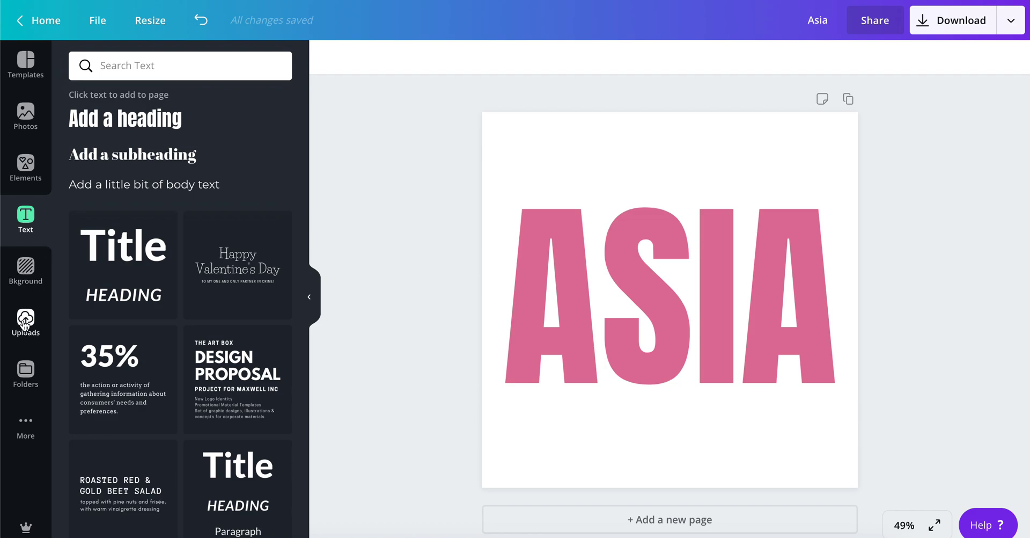
Step: Upload the transparent pink ASIA PNG into the uploads library
left_click(25, 322)
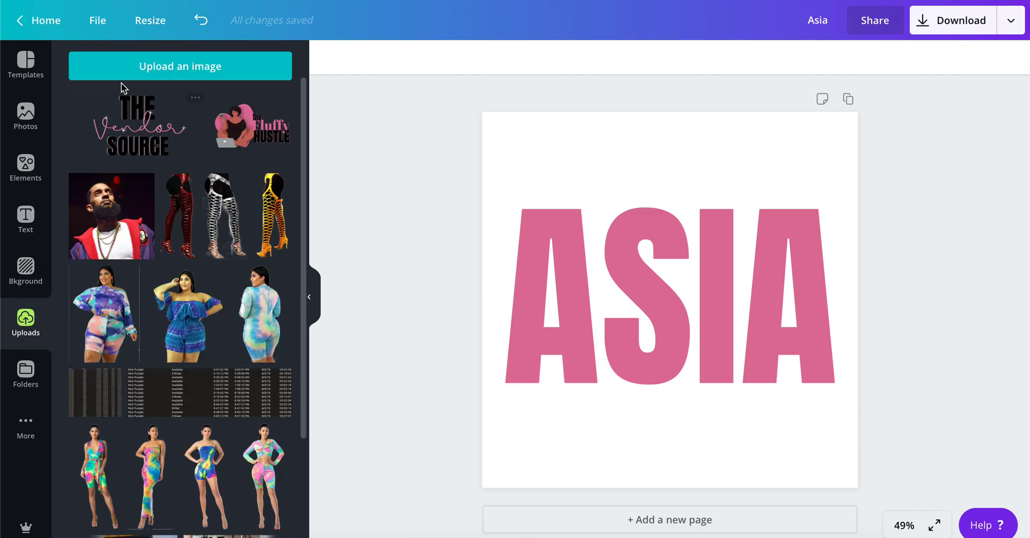
left_click(179, 65)
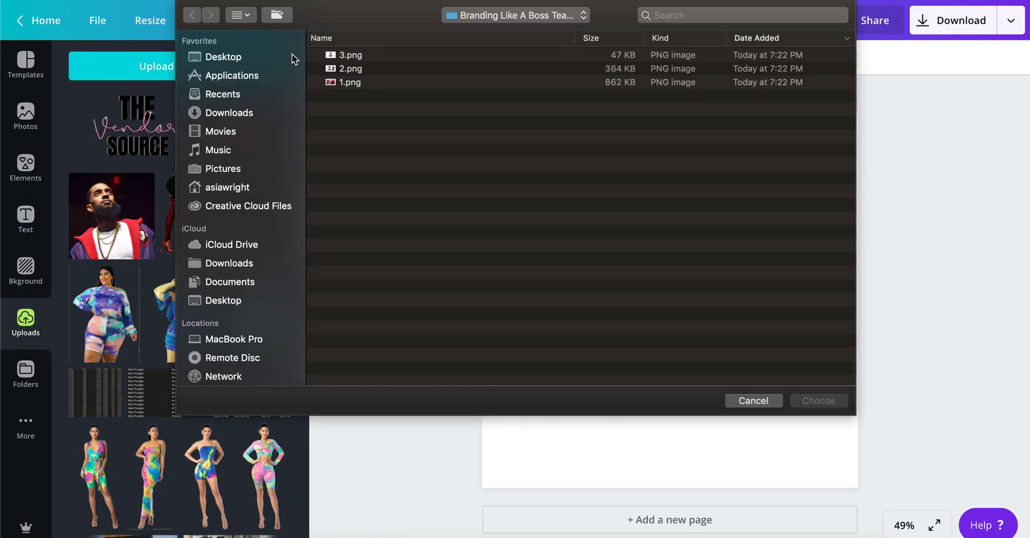
left_click(229, 112)
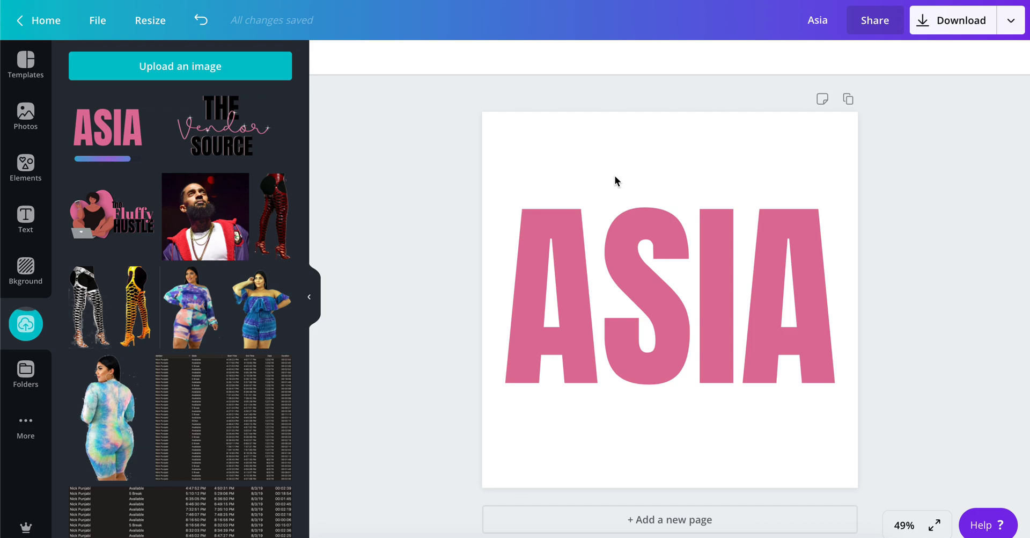
mouse_move(126, 110)
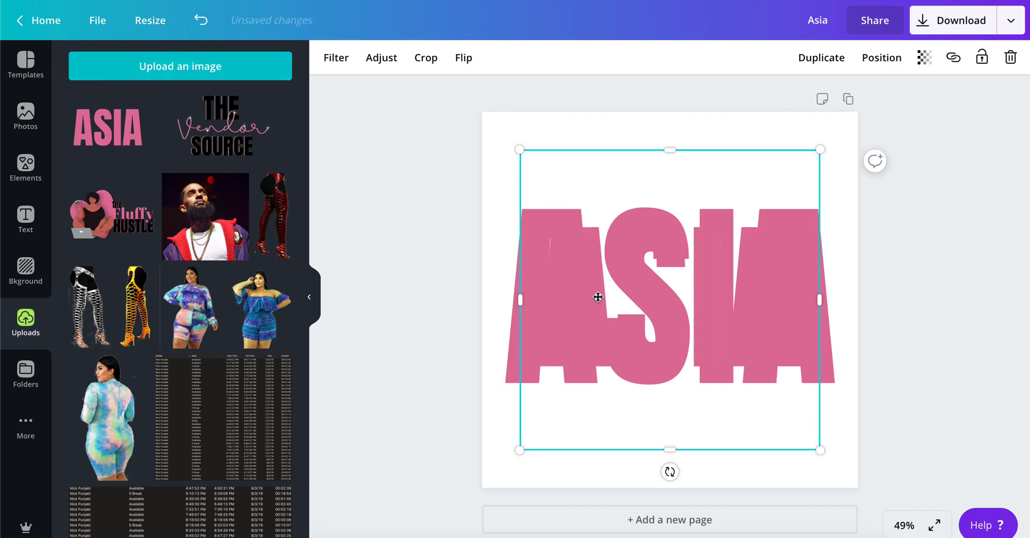
Step: Move the pink ASIA picture up and toward the left, overlapping the heading
left_click_drag(598, 296, 608, 211)
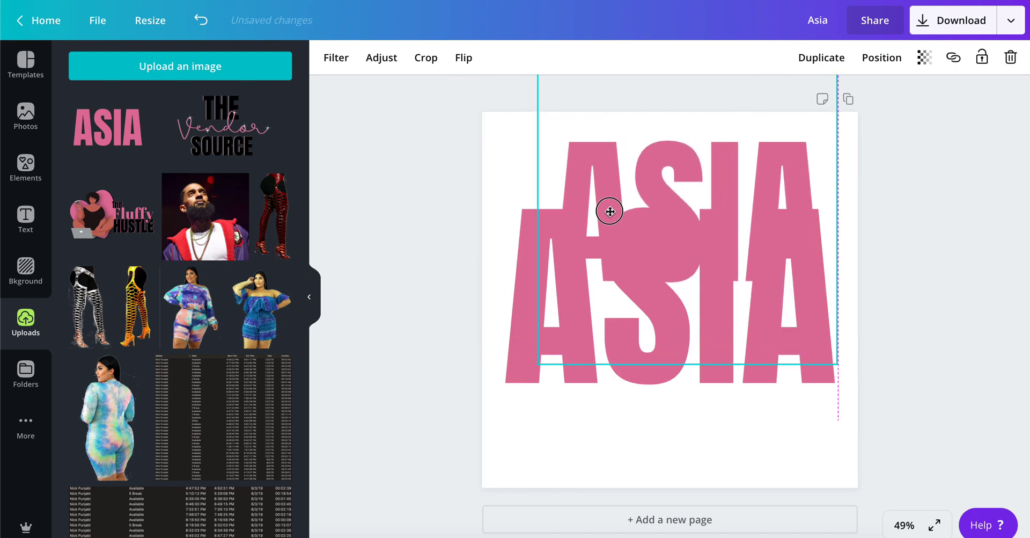
left_click_drag(608, 211, 584, 201)
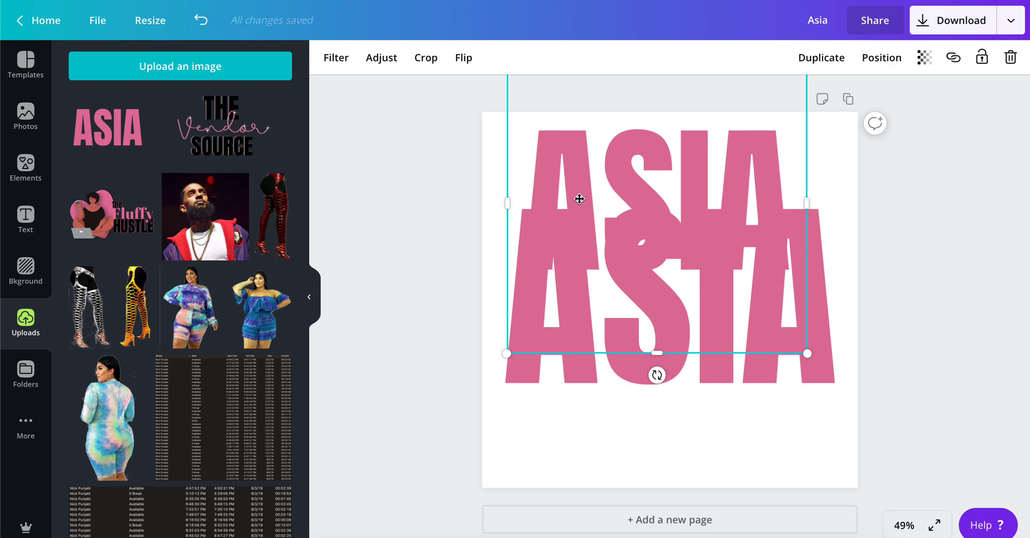
mouse_move(566, 193)
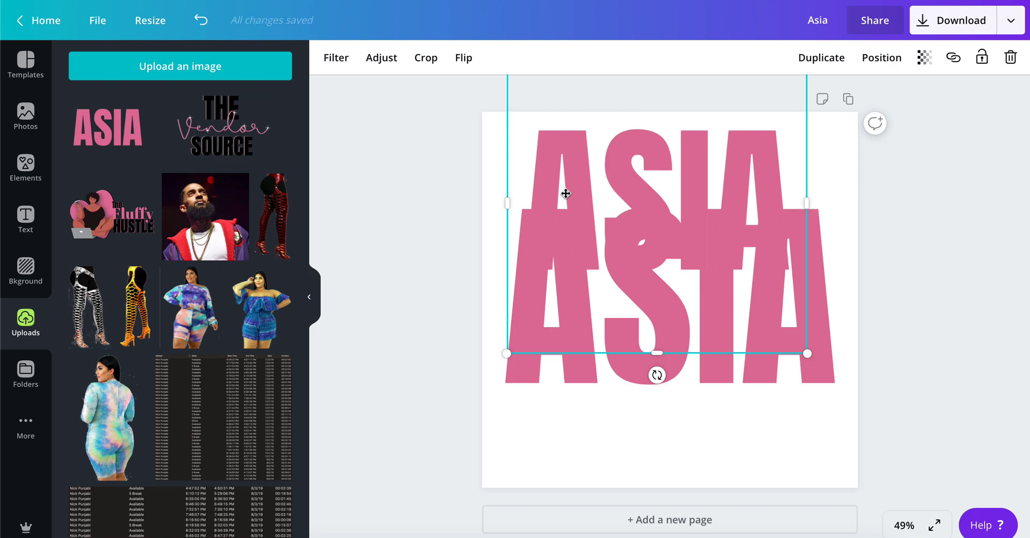
left_click_drag(565, 193, 542, 186)
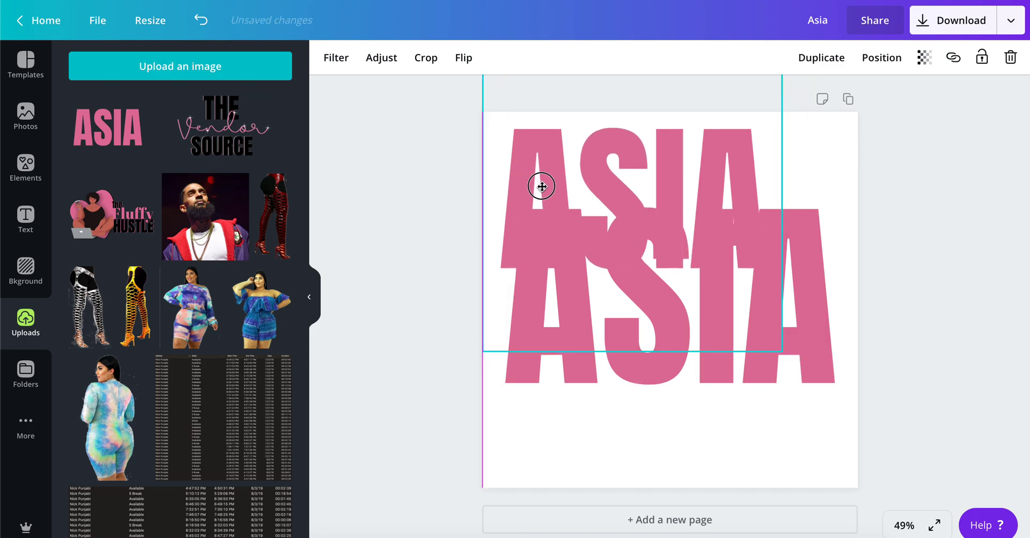
left_click_drag(542, 186, 559, 192)
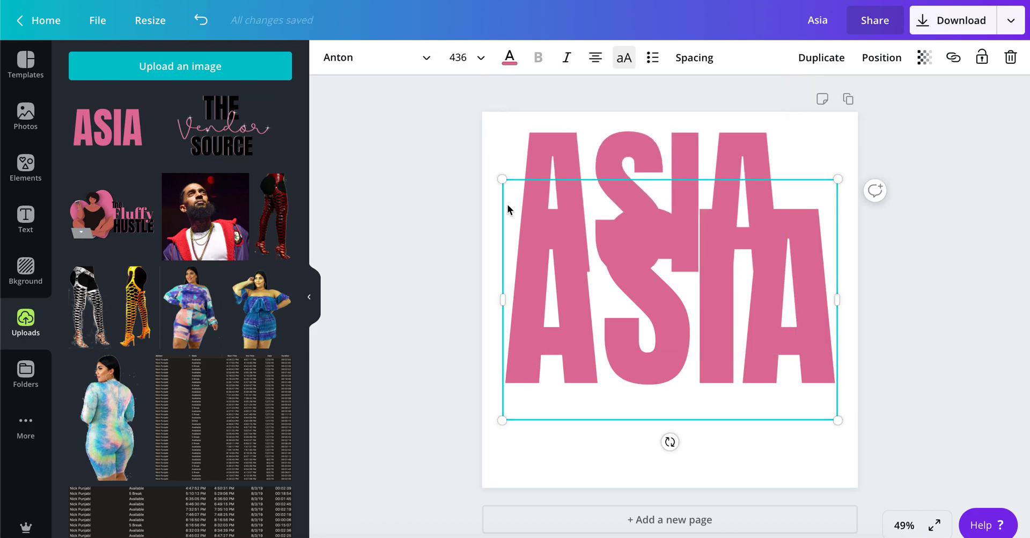
Step: Recolour the heading text black and bring back the pink ASIA picture
left_click(509, 57)
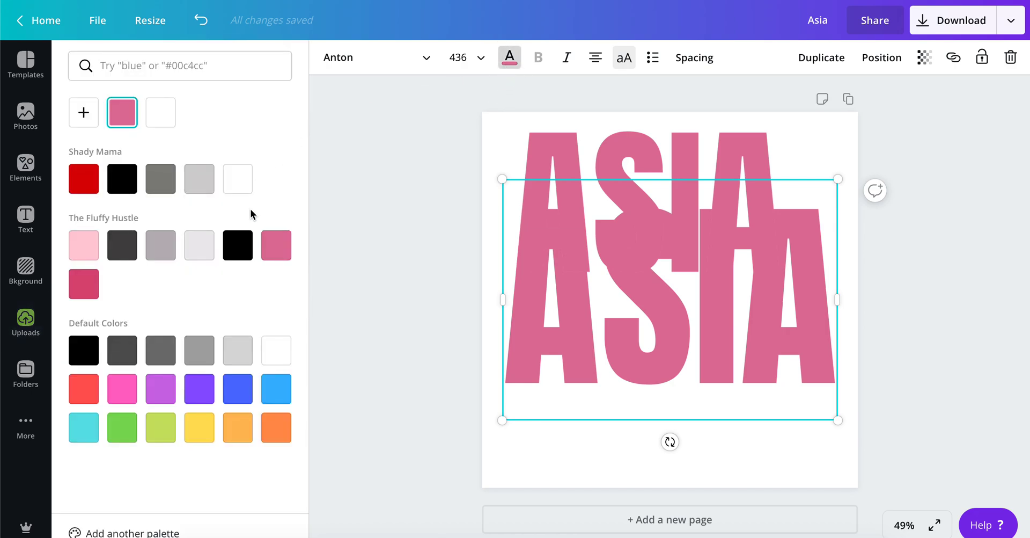
left_click(238, 245)
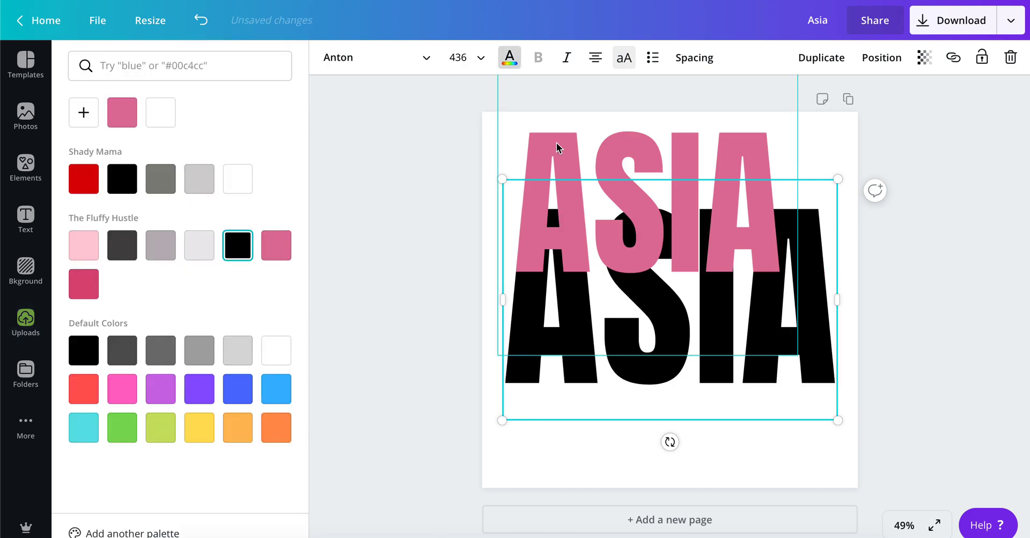
left_click(26, 322)
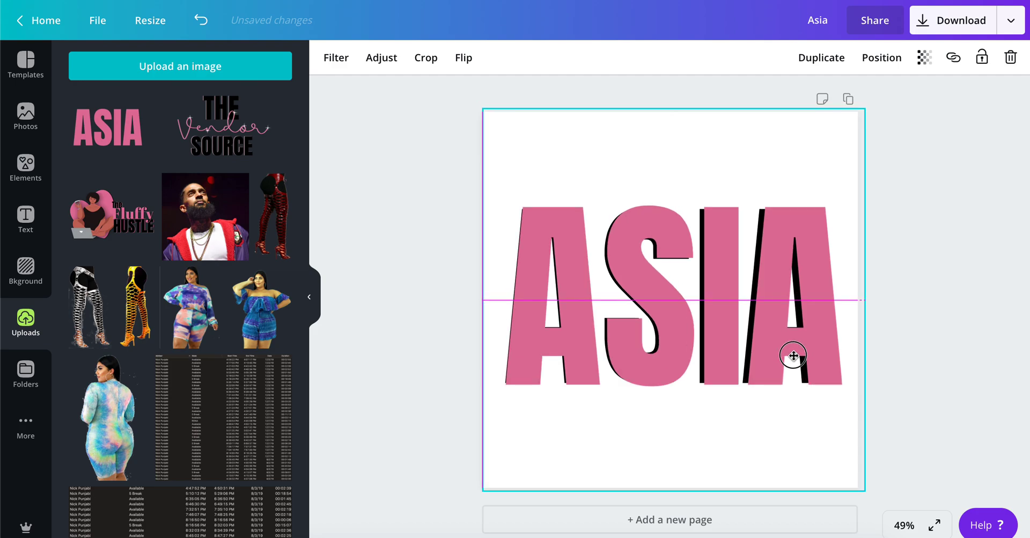
Step: Settle the pink ASIA picture on the centre guide over the black heading
left_click(793, 356)
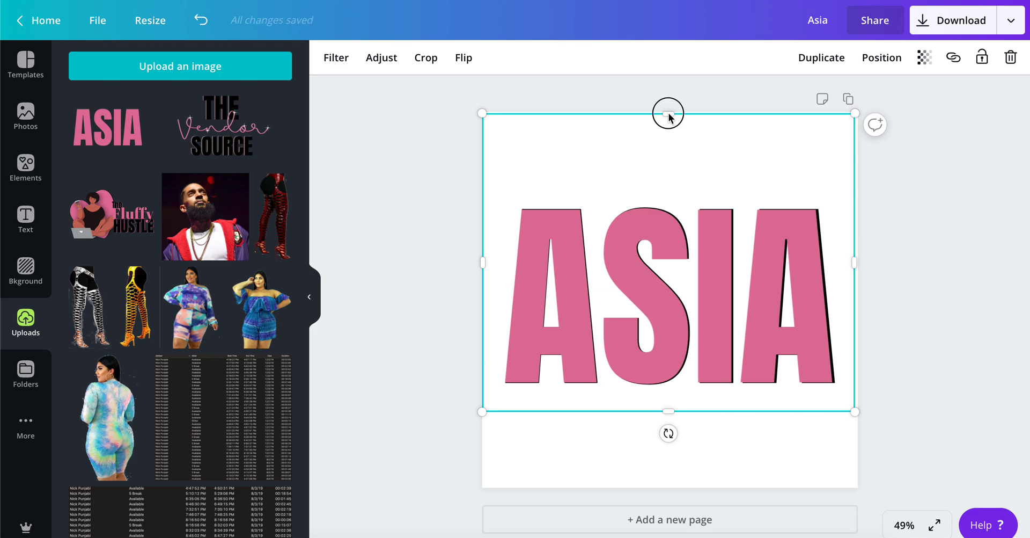
Step: Crop the empty space off the top of the pink ASIA picture
left_click_drag(668, 113, 671, 191)
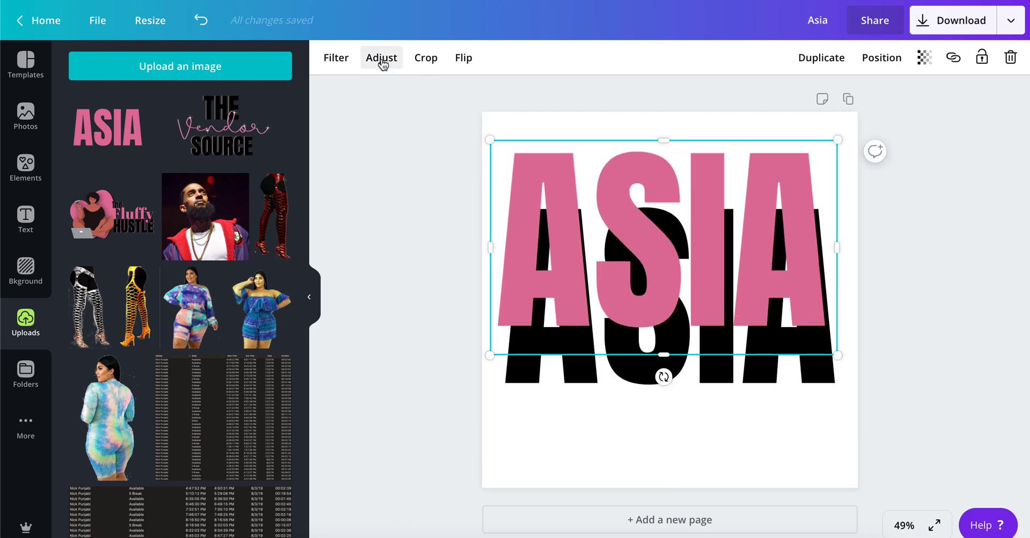
Step: Adjust the ASIA picture to brightness -100, contrast 100 and saturation -100
left_click(381, 58)
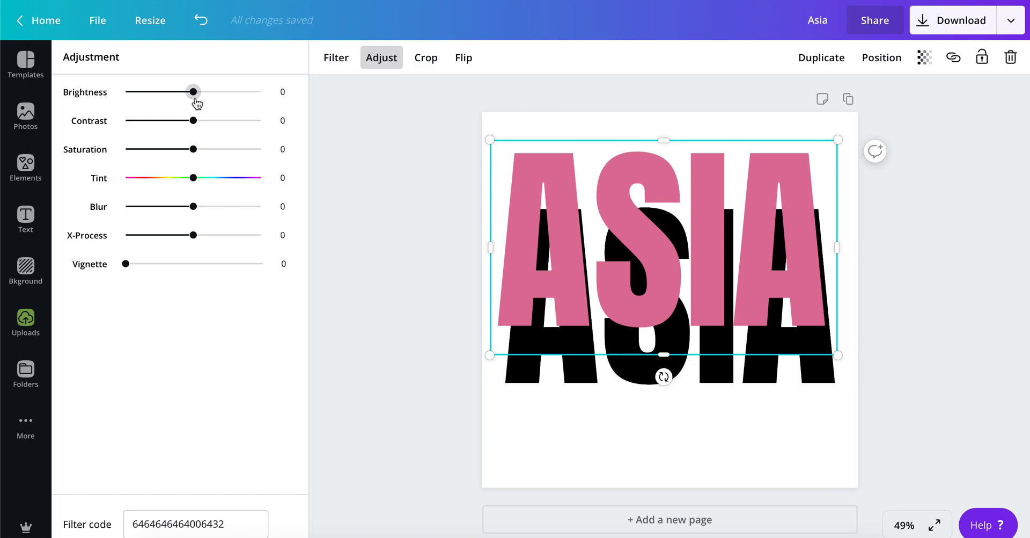
left_click_drag(193, 92, 125, 91)
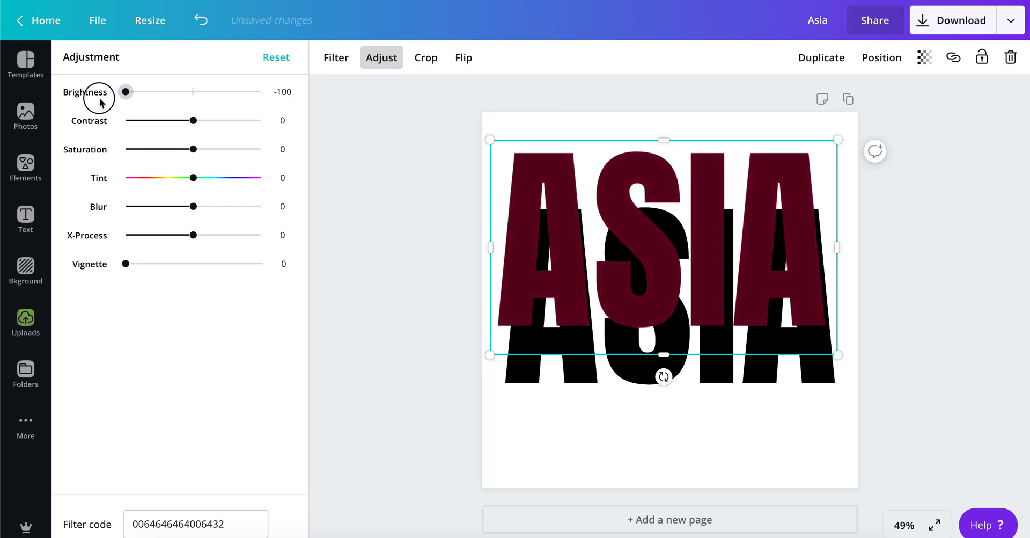
mouse_move(195, 123)
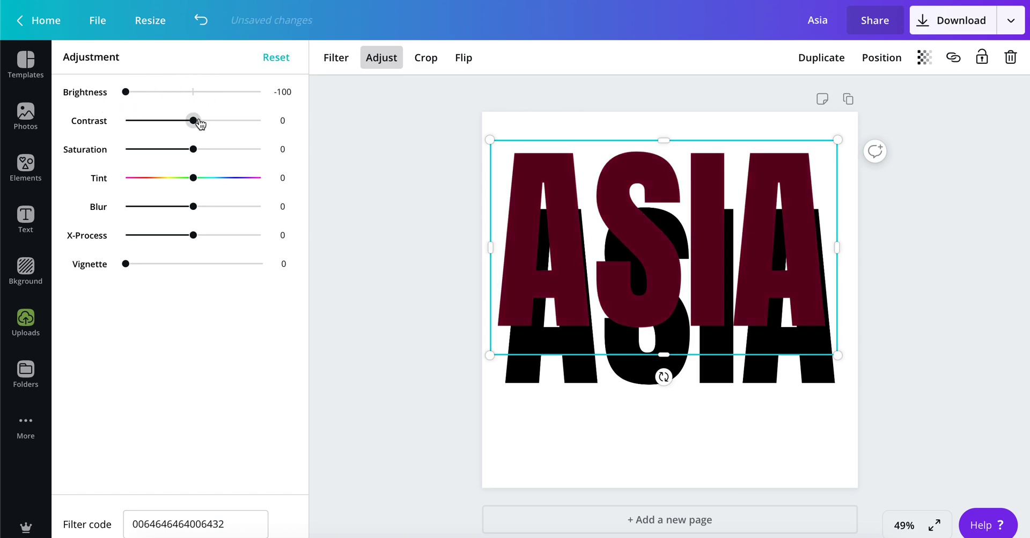
left_click_drag(193, 120, 263, 120)
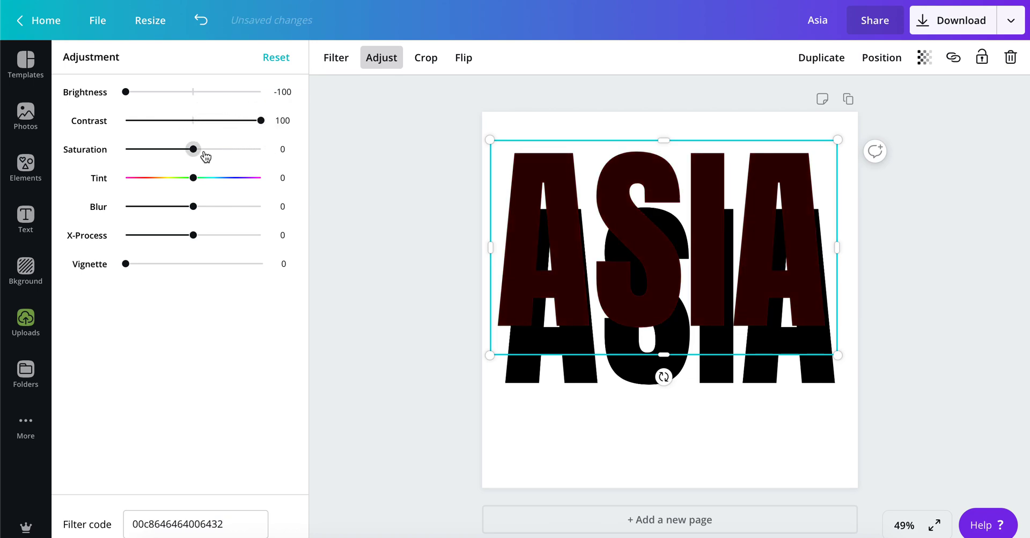
left_click_drag(193, 149, 127, 149)
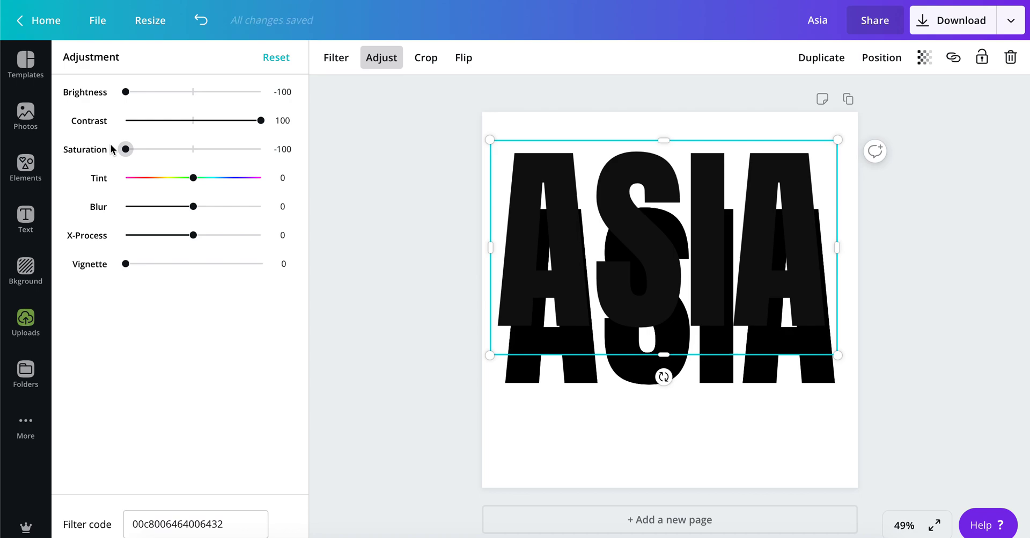
mouse_move(125, 92)
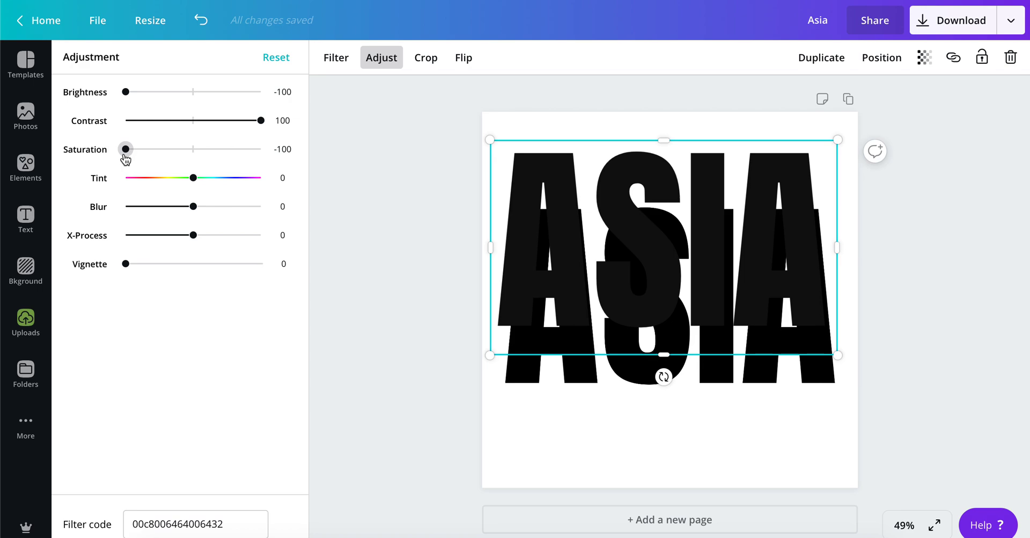
mouse_move(225, 207)
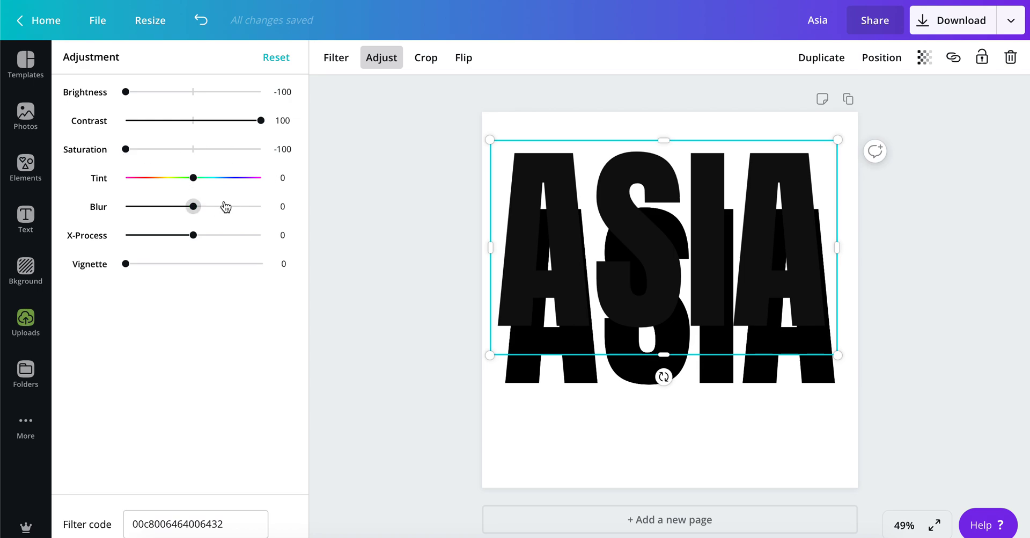
Step: Blur the dark ASIA shadow picture to 36 and make it partly transparent
left_click_drag(192, 206, 208, 206)
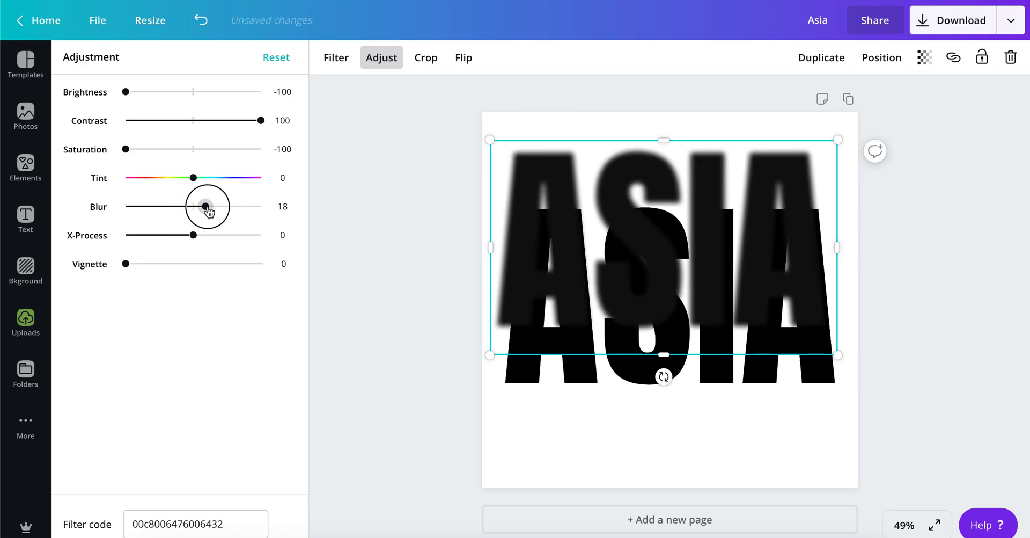
left_click_drag(208, 205, 223, 206)
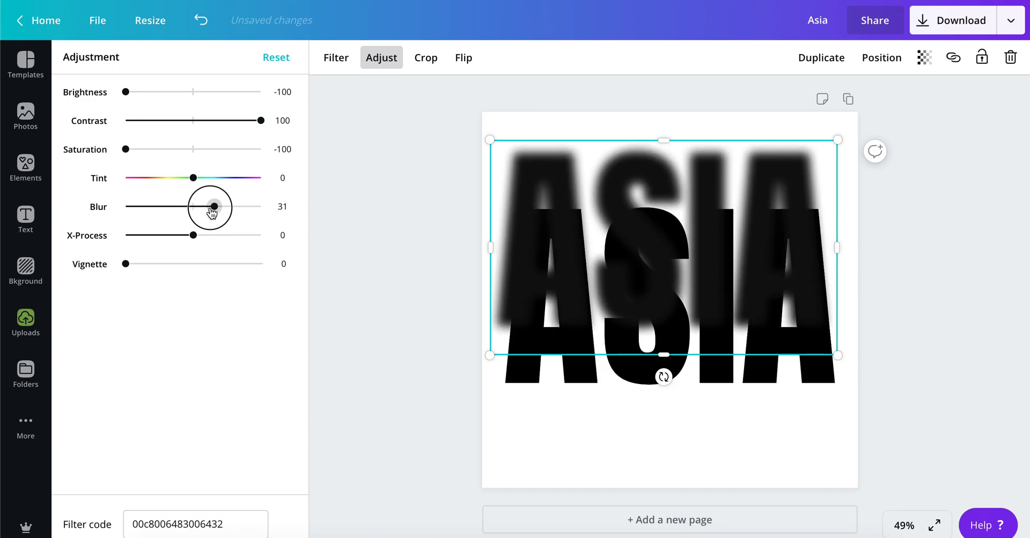
left_click_drag(210, 209, 217, 210)
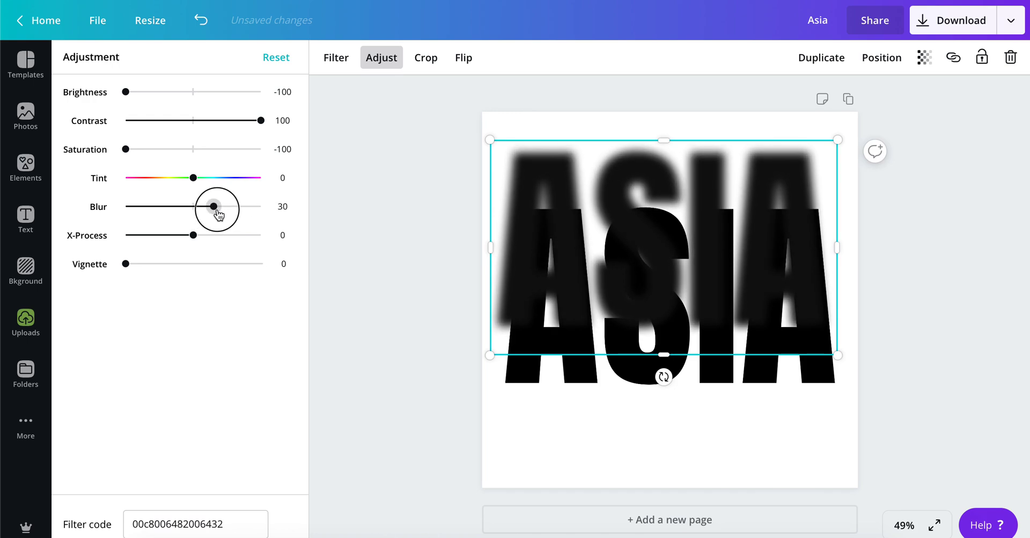
left_click_drag(217, 206, 193, 205)
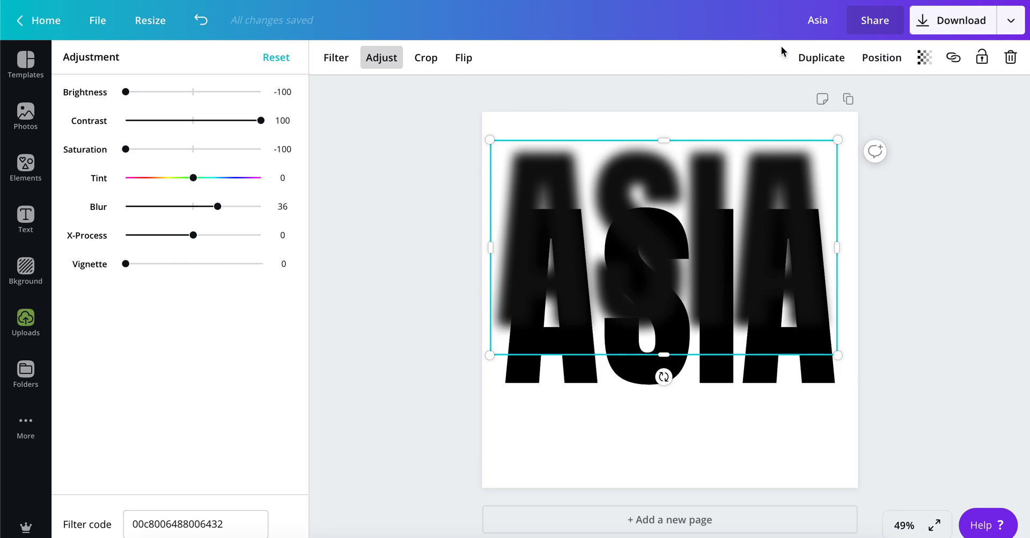
mouse_move(925, 58)
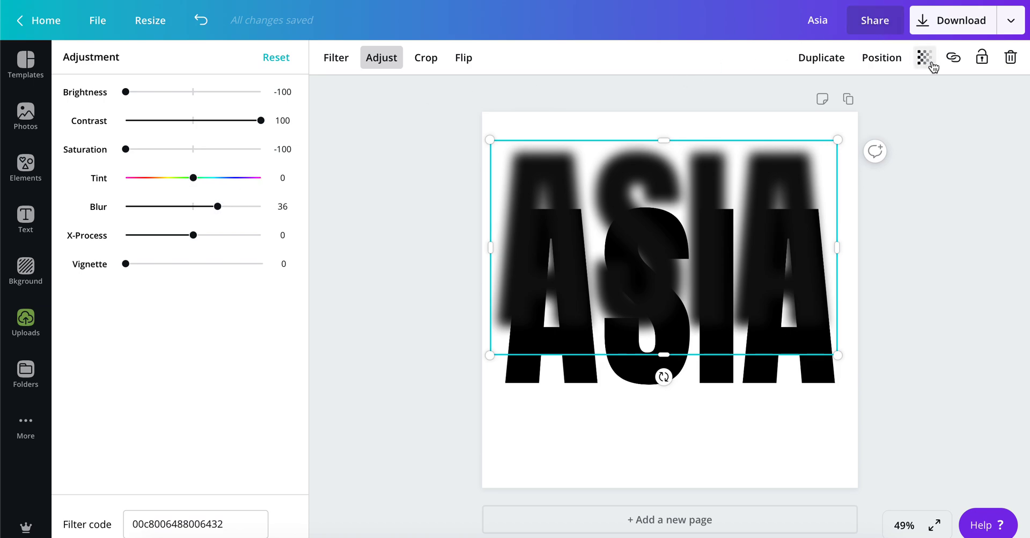
left_click(924, 57)
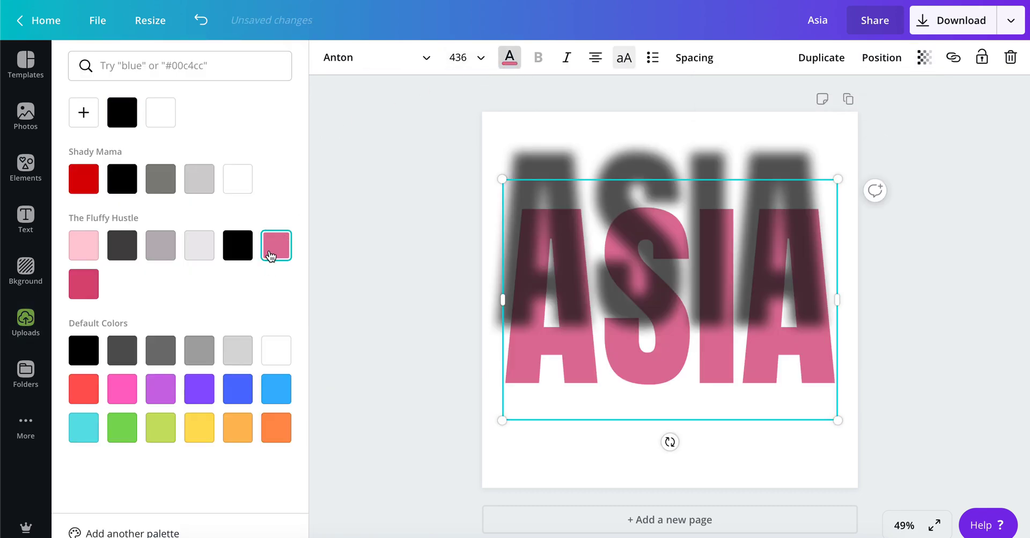
Step: Move the blurred grey shadow image behind the pink ASIA heading, offset slightly down and right
left_click(26, 320)
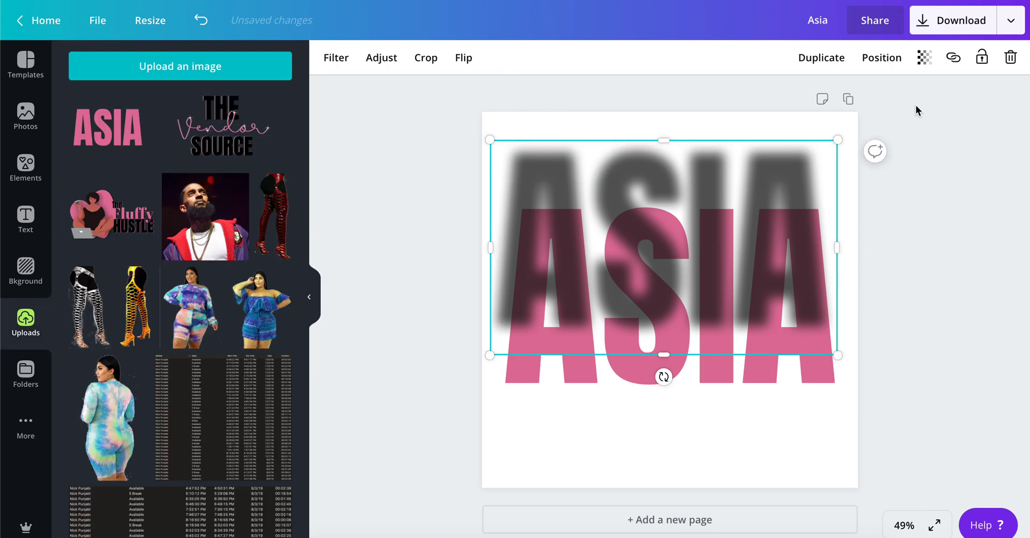
left_click(881, 58)
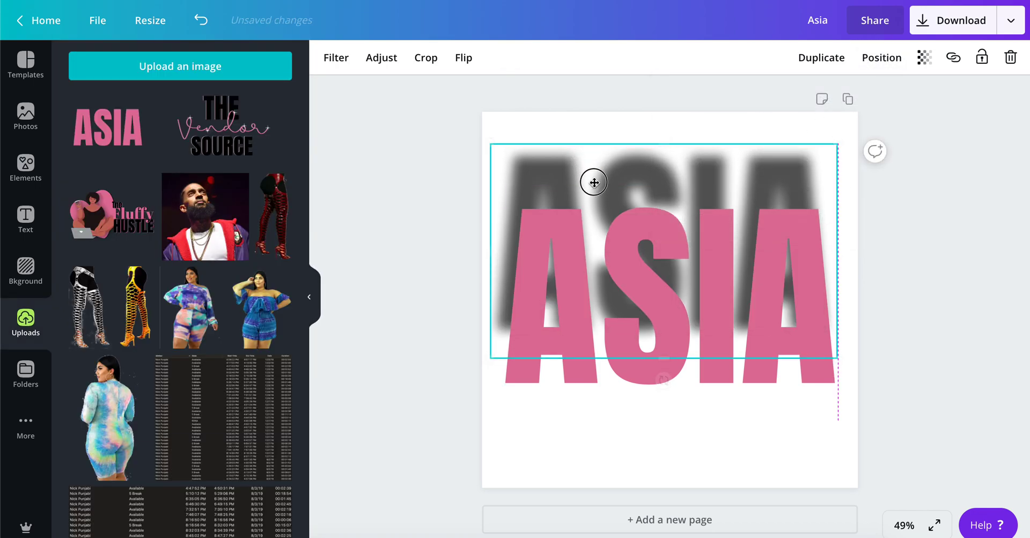
left_click_drag(593, 181, 599, 205)
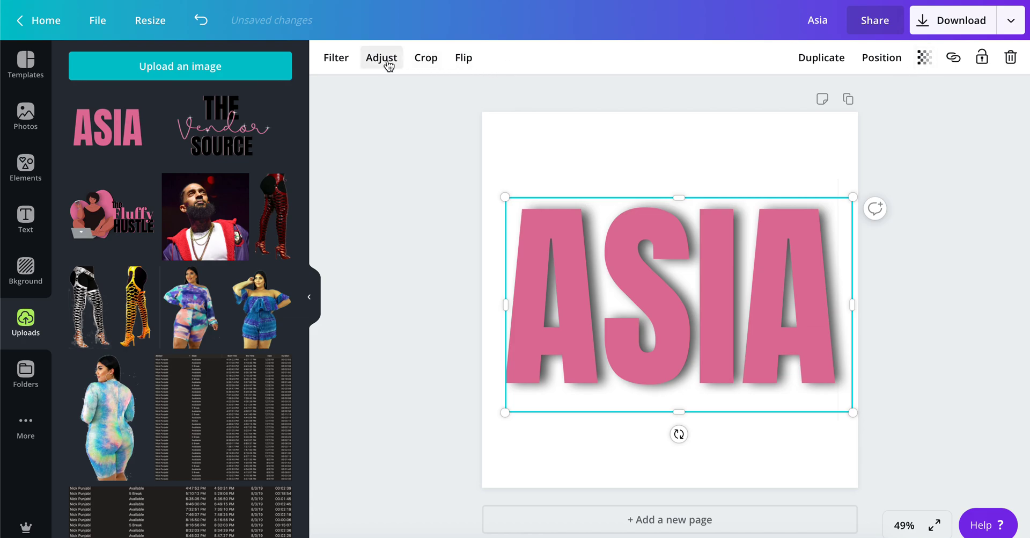
Step: Adjust the shadow image to blur 34 and transparency 43
left_click(381, 58)
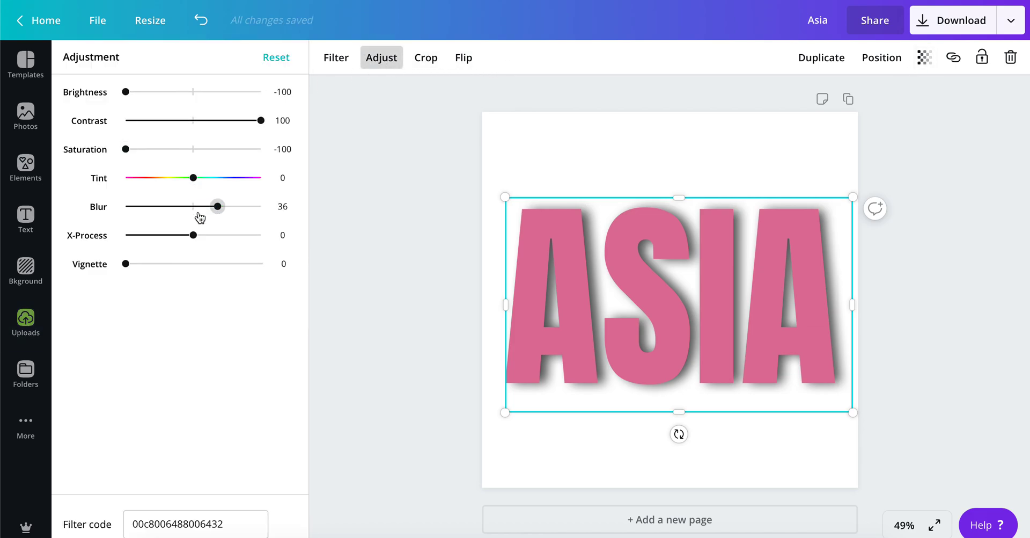
left_click_drag(218, 205, 200, 206)
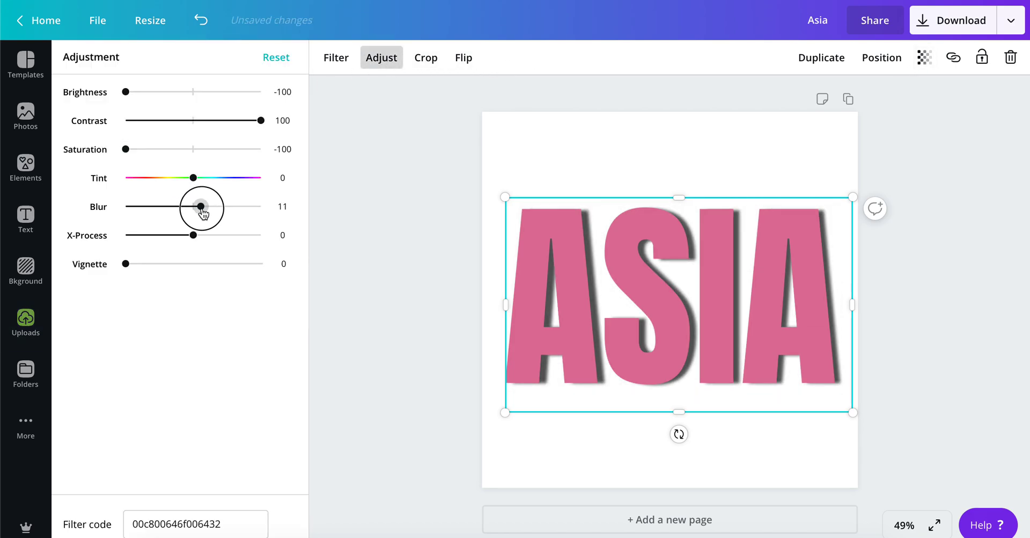
left_click_drag(202, 206, 225, 206)
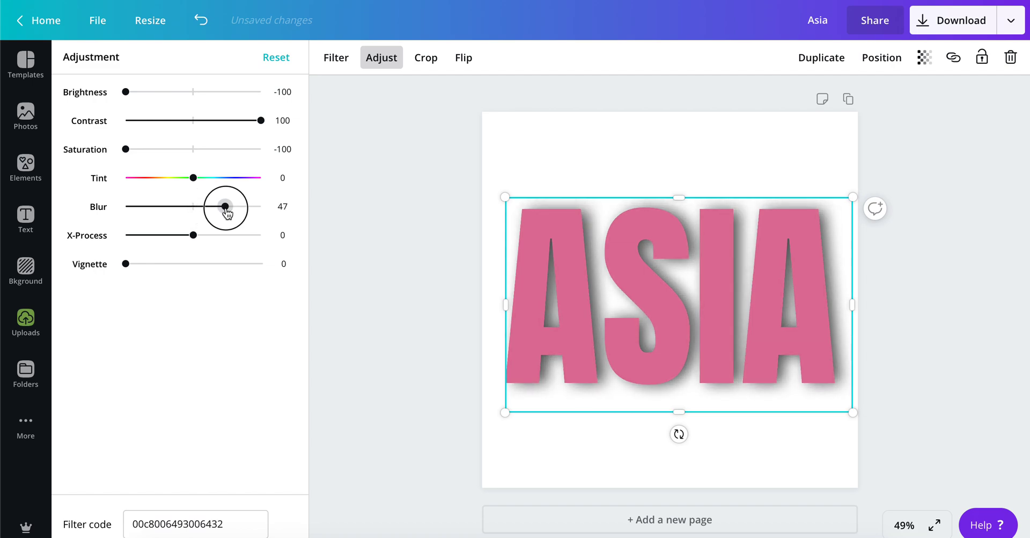
left_click_drag(226, 210, 217, 210)
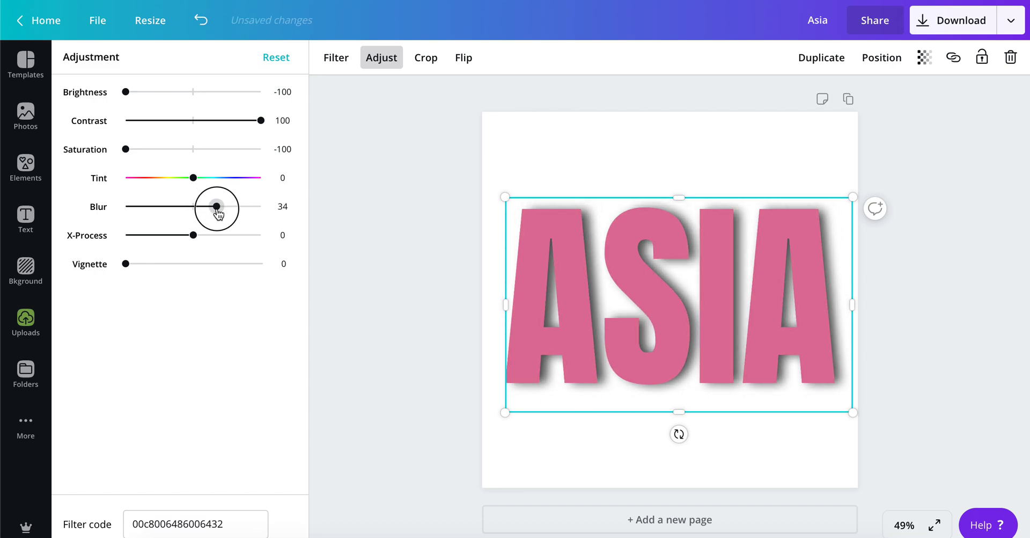
left_click(924, 57)
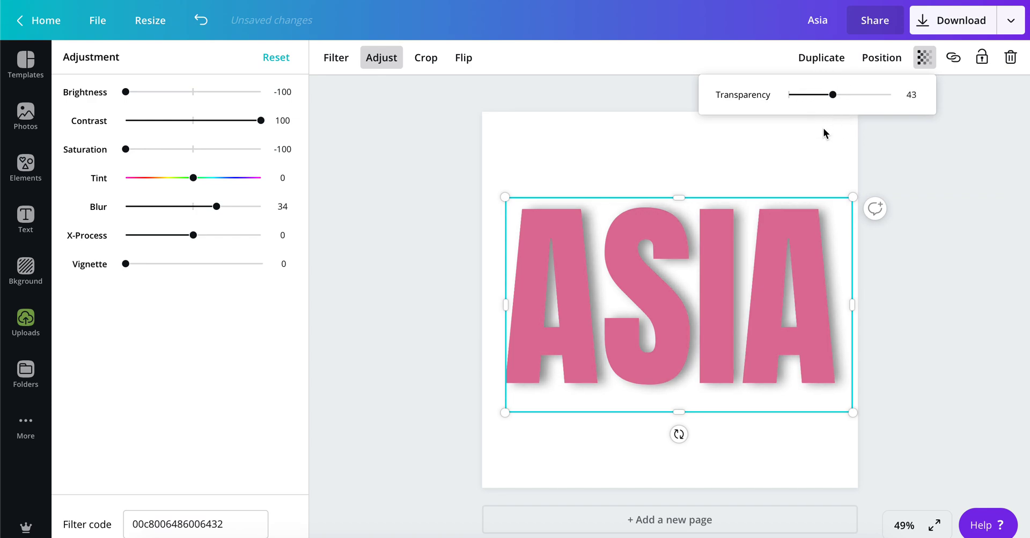
left_click(25, 318)
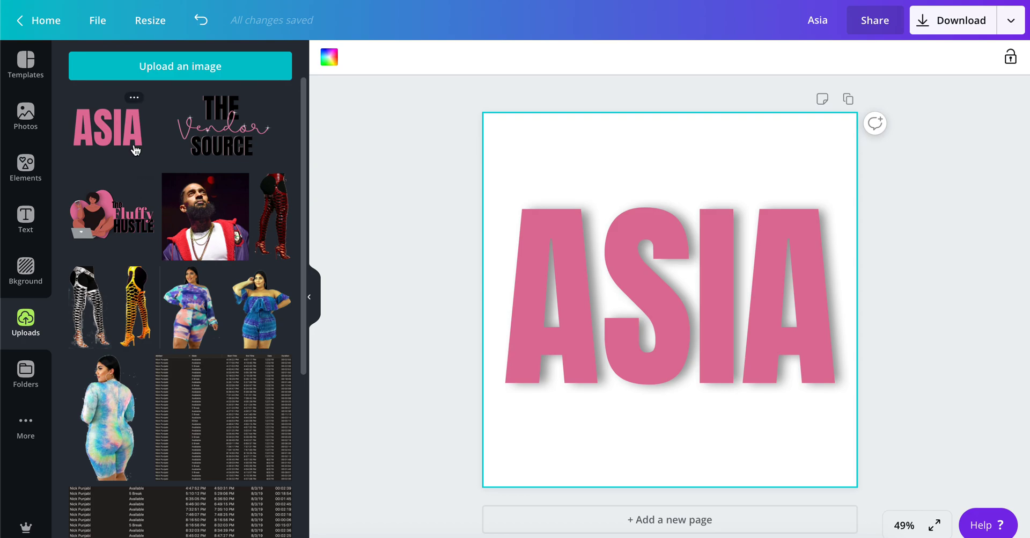
mouse_move(481, 130)
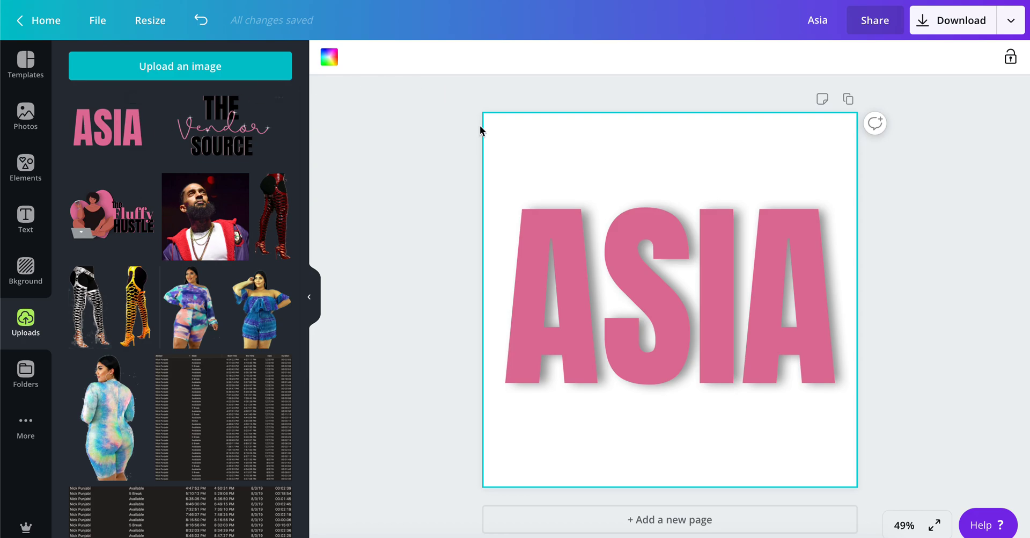
Step: Raise the ASIA heading above its shadow, then select the shadow and reopen Adjust
left_click(604, 275)
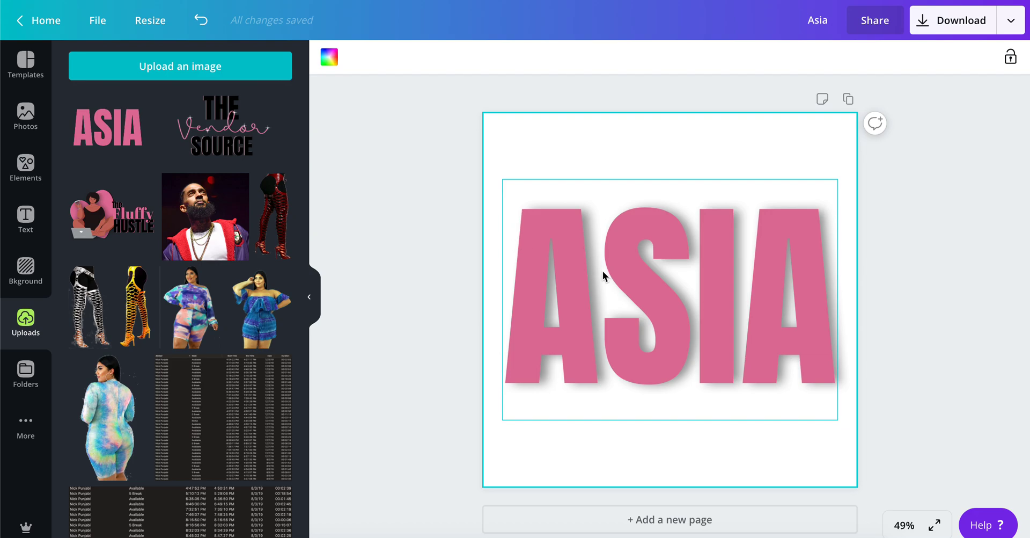
mouse_move(586, 258)
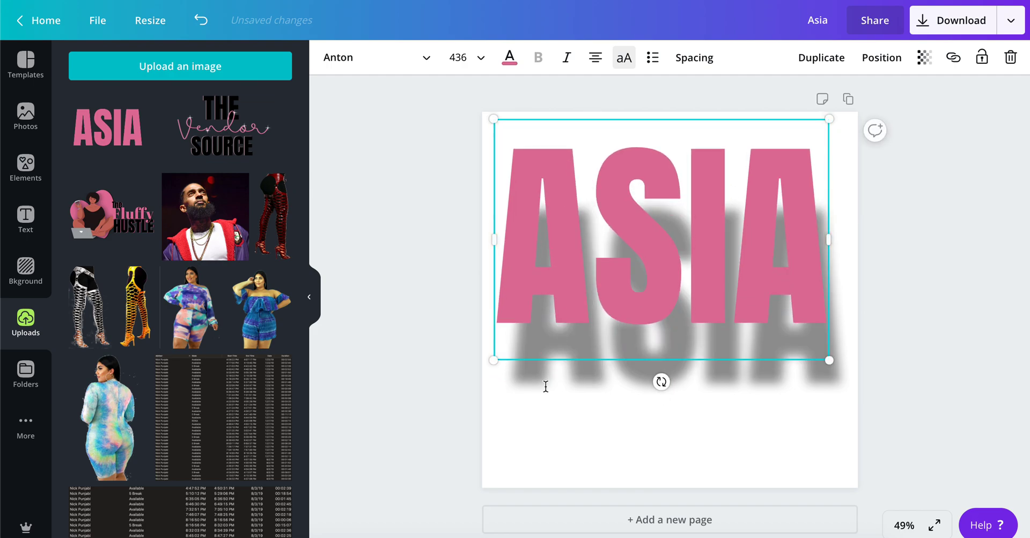
left_click(560, 384)
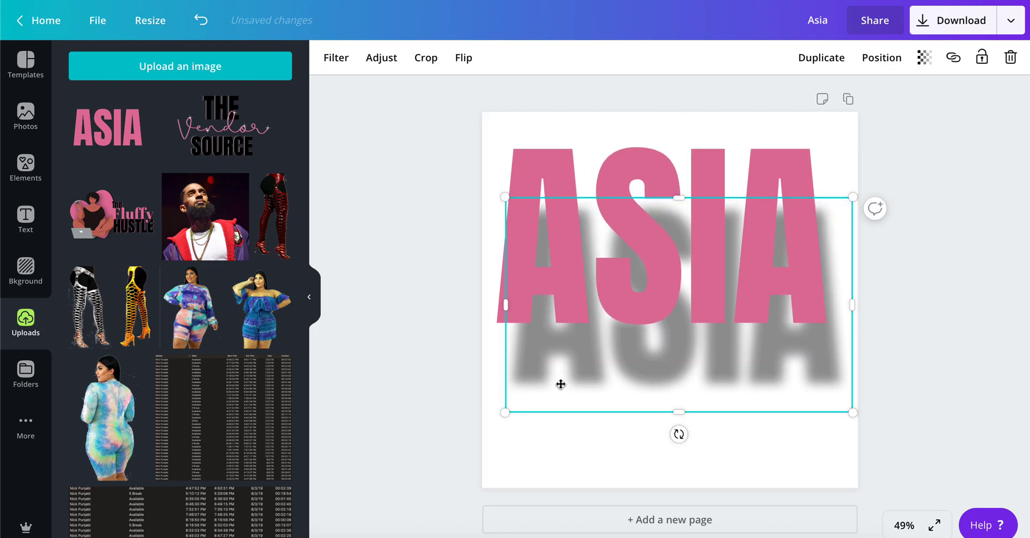
left_click(381, 57)
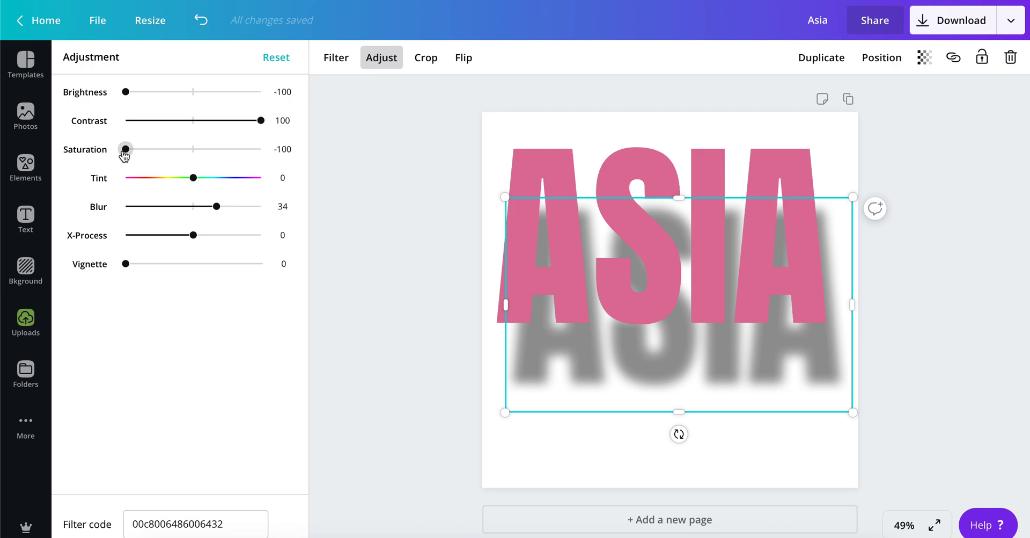
Step: Increase the shadow's blur to about 88 with the Blur slider
left_click_drag(192, 206, 196, 205)
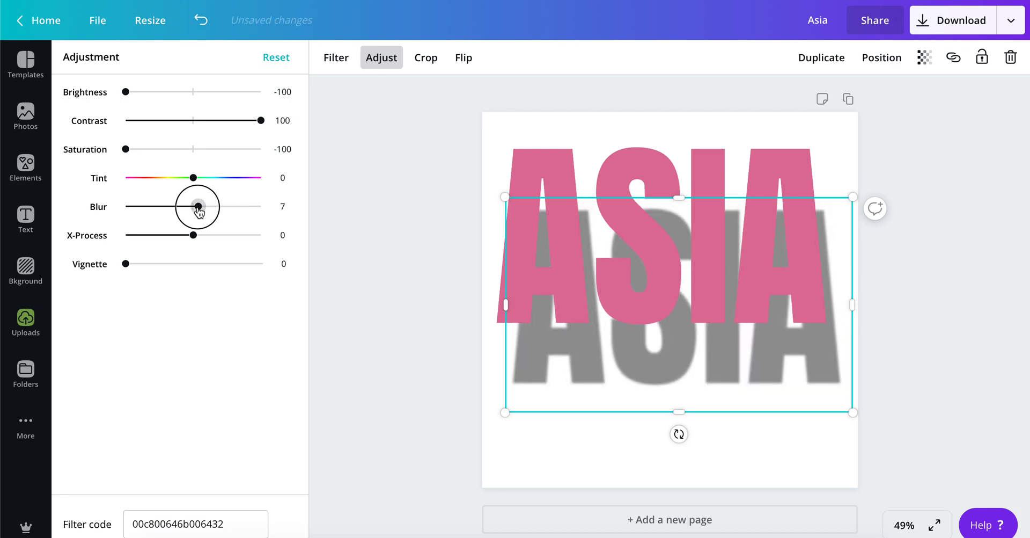
left_click_drag(197, 206, 234, 207)
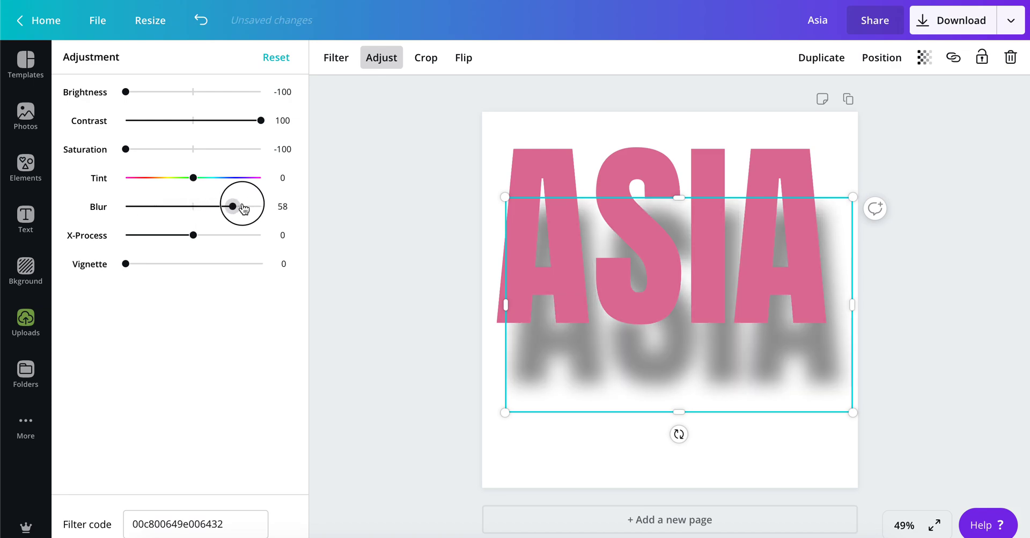
left_click_drag(232, 205, 252, 206)
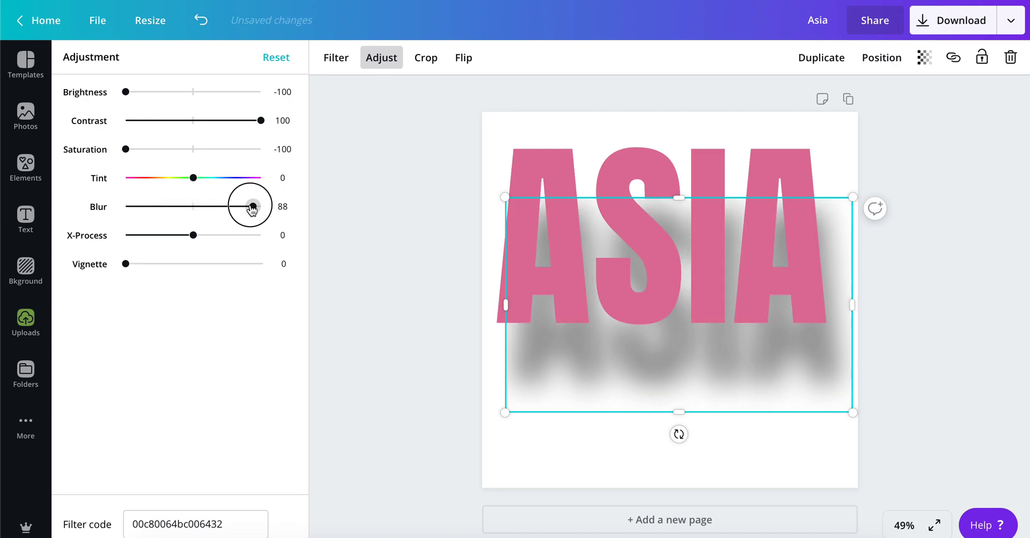
left_click_drag(251, 206, 226, 206)
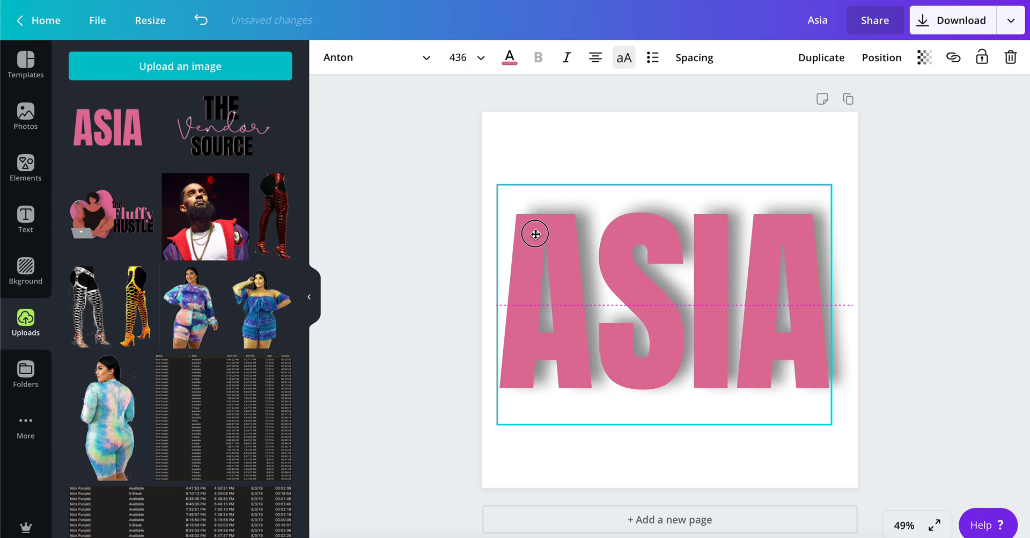
Step: Drop the ASIA heading back over its diffuse shadow, centred on the post
left_click(535, 233)
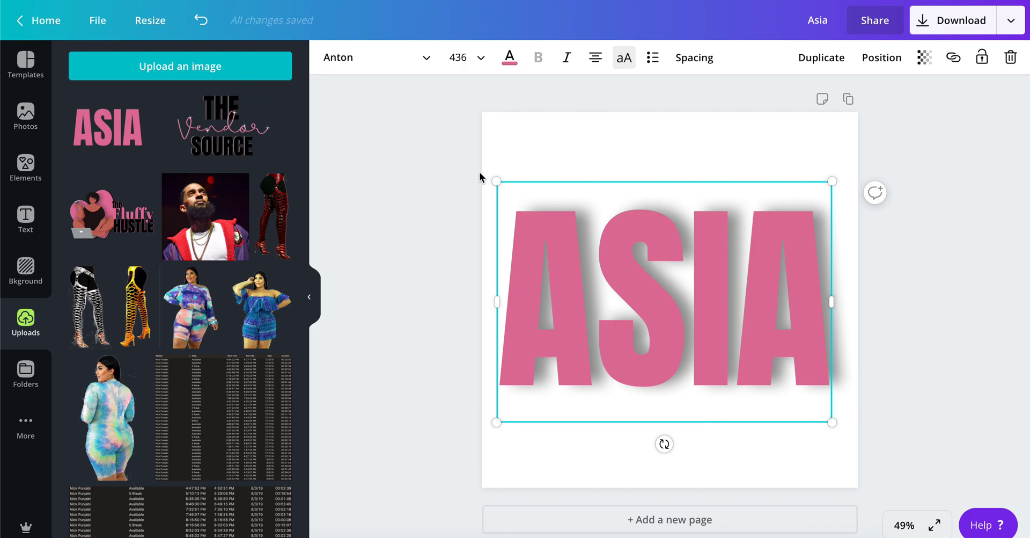
mouse_move(920, 41)
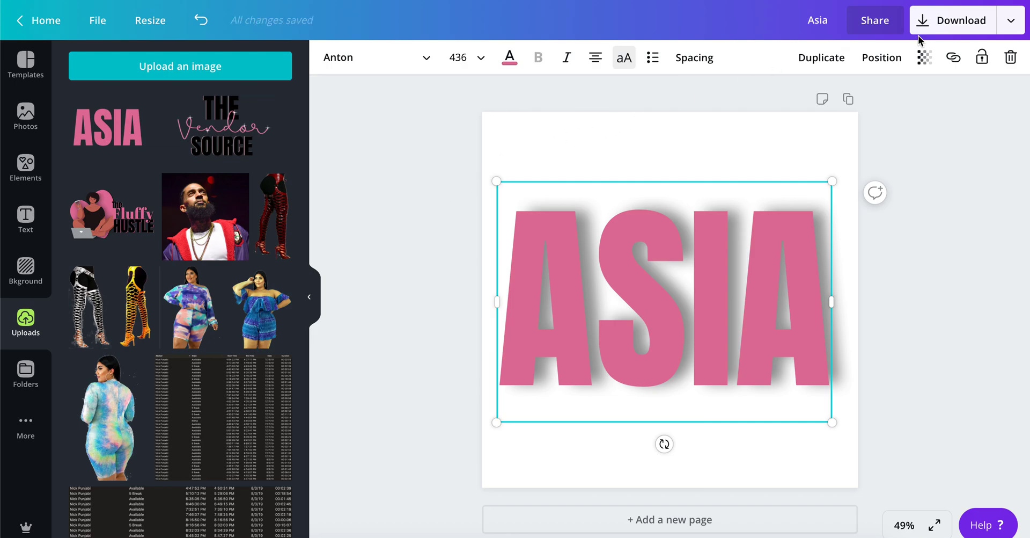